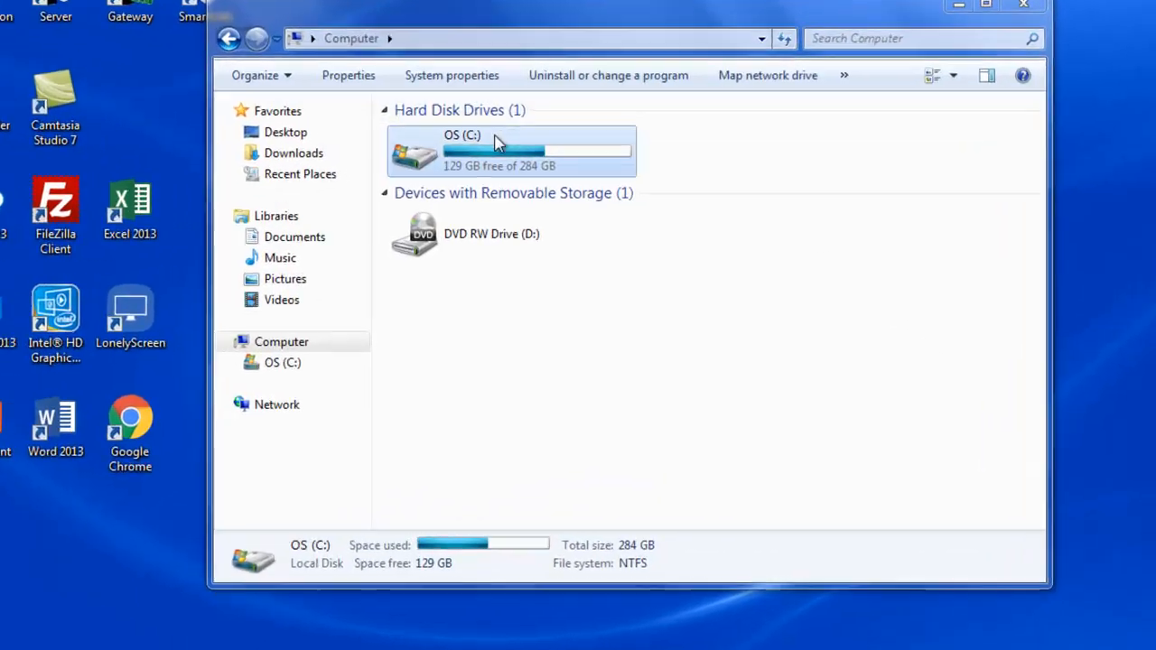
Browse to C:\Server_CE\Bin and select the EpDriverBuilder application
double_click(510, 151)
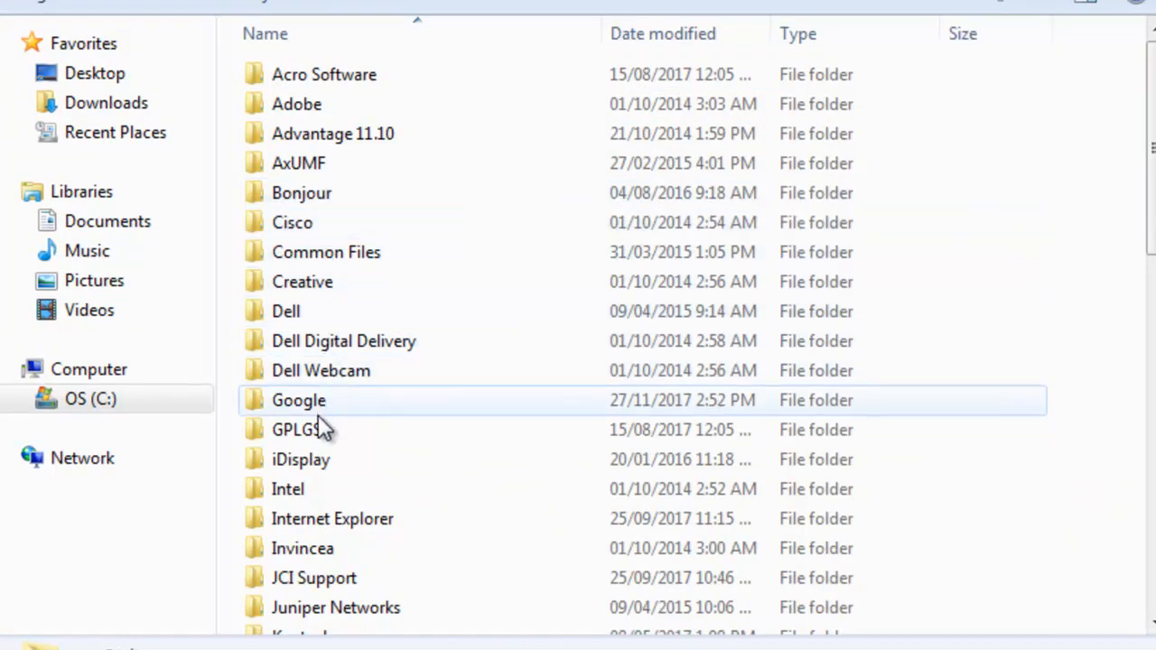
scroll("down", 3)
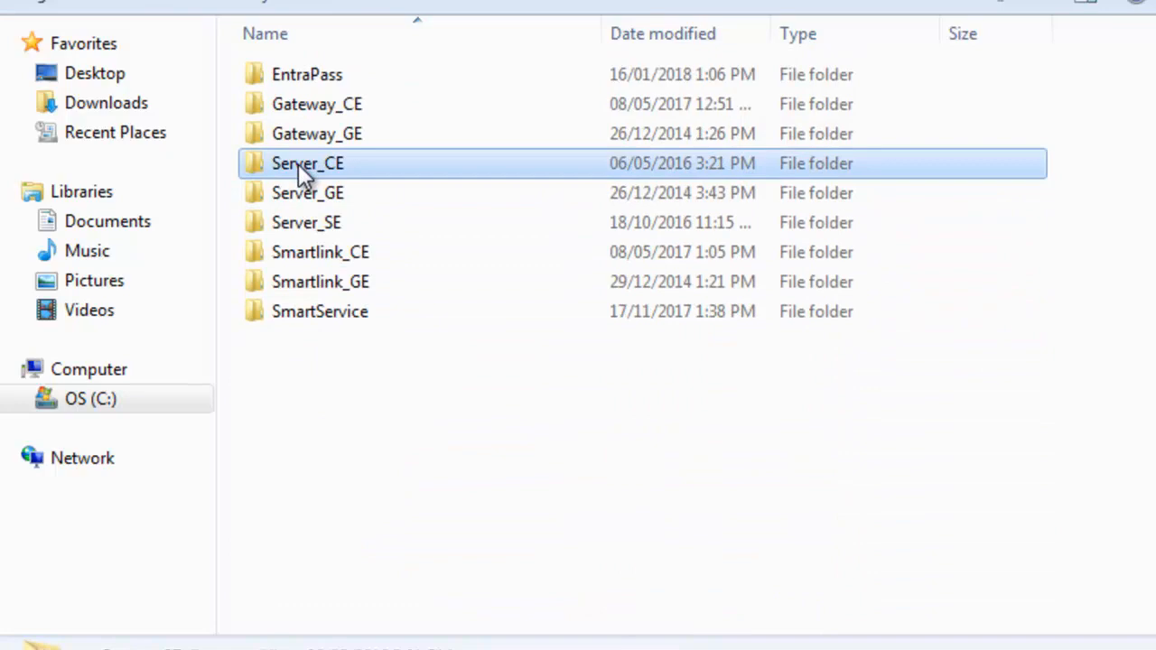
double_click(307, 163)
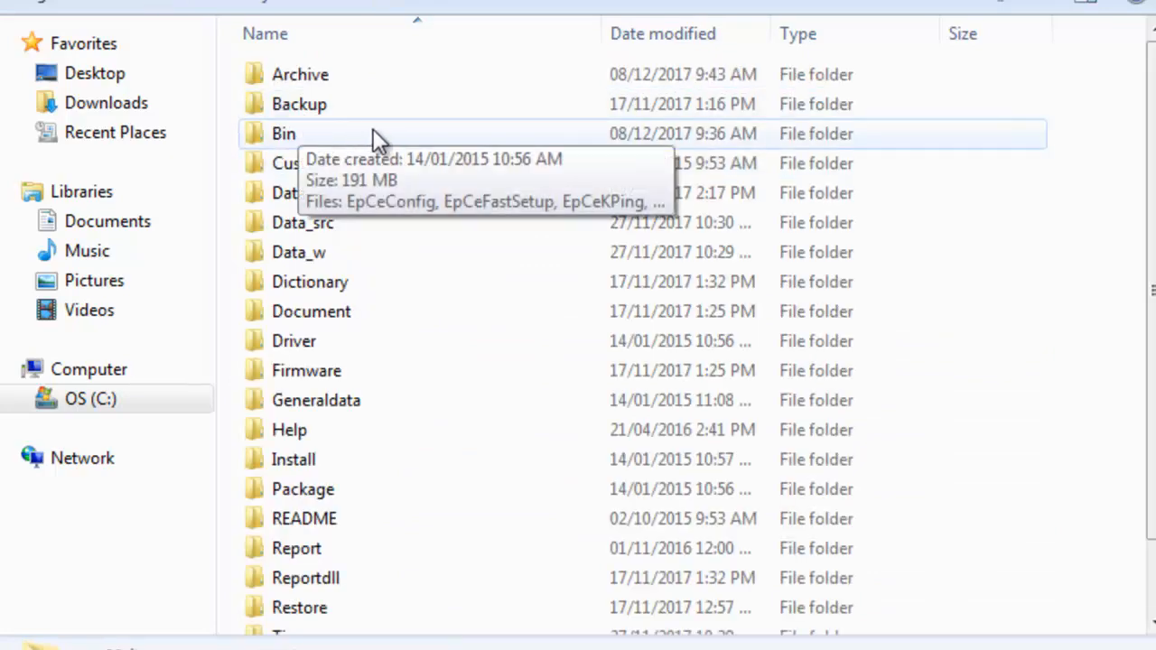
double_click(284, 133)
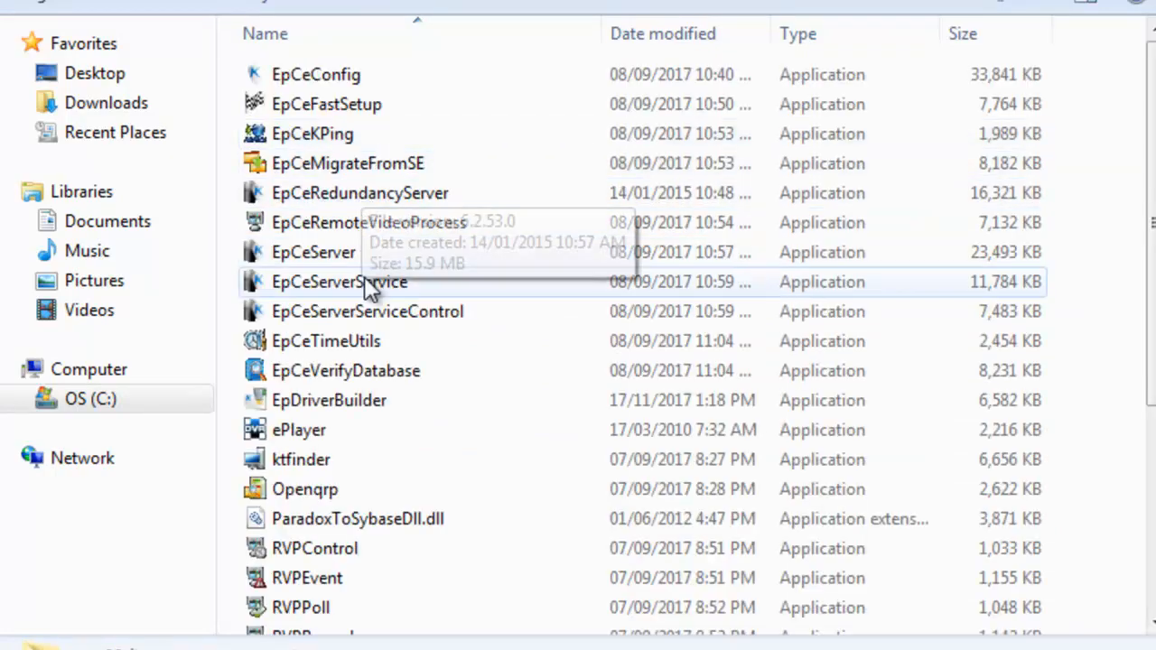
left_click(328, 400)
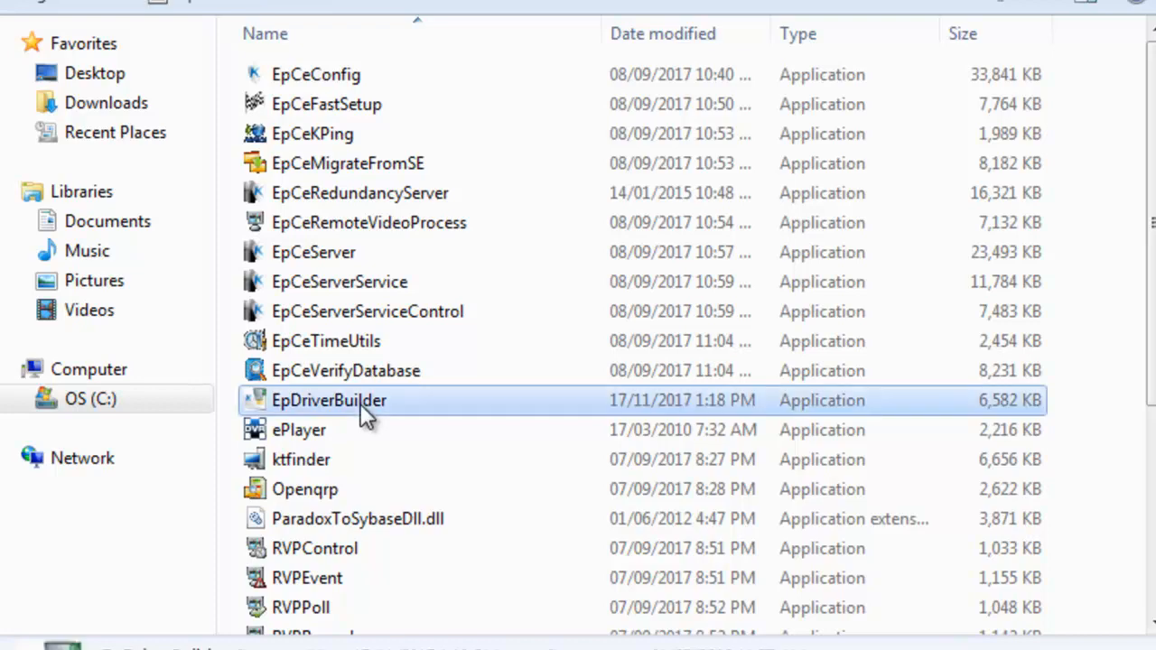
Launch EpDriverBuilder and connect to the card reader on communication port 6
double_click(329, 400)
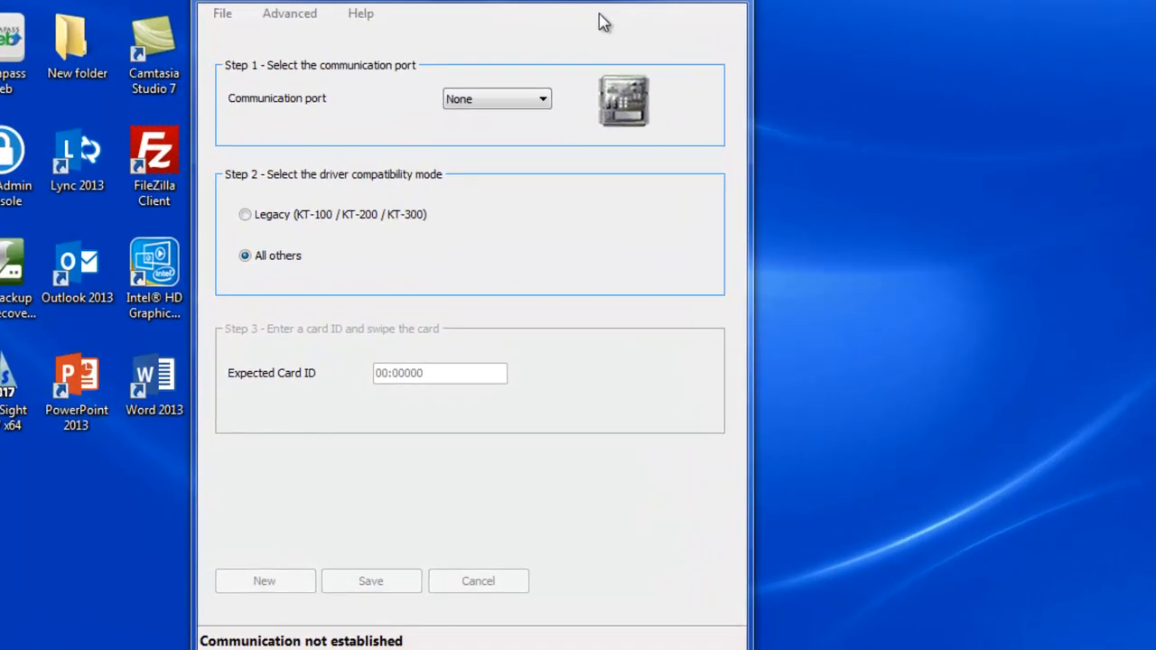
left_click(542, 99)
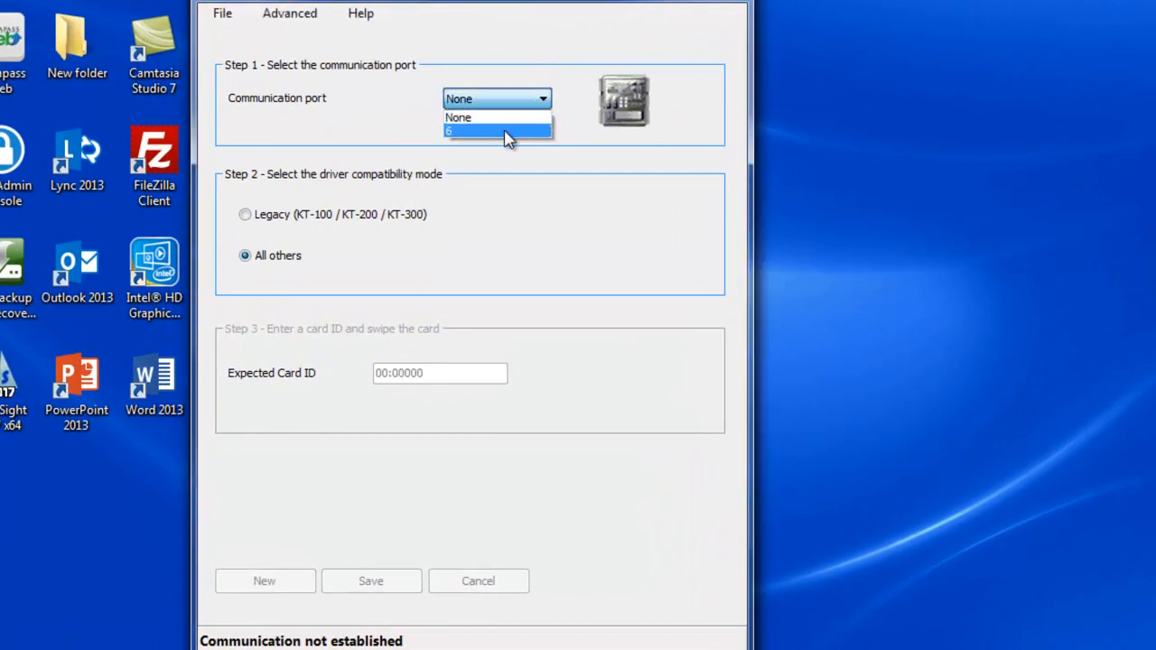
left_click(496, 131)
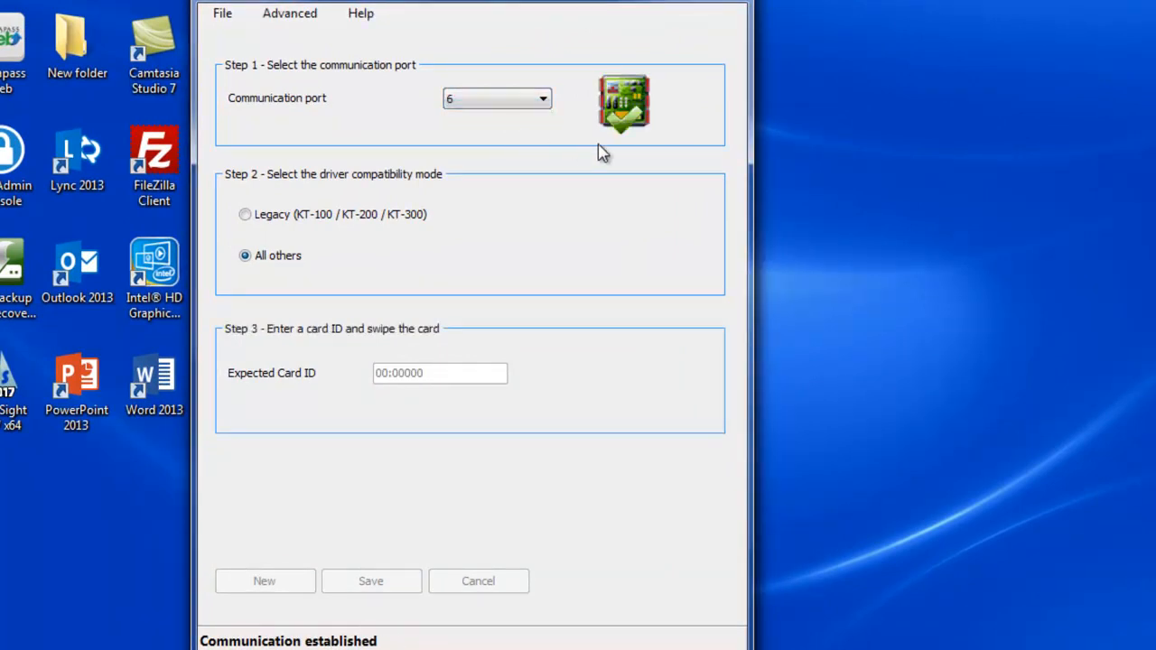
mouse_move(694, 115)
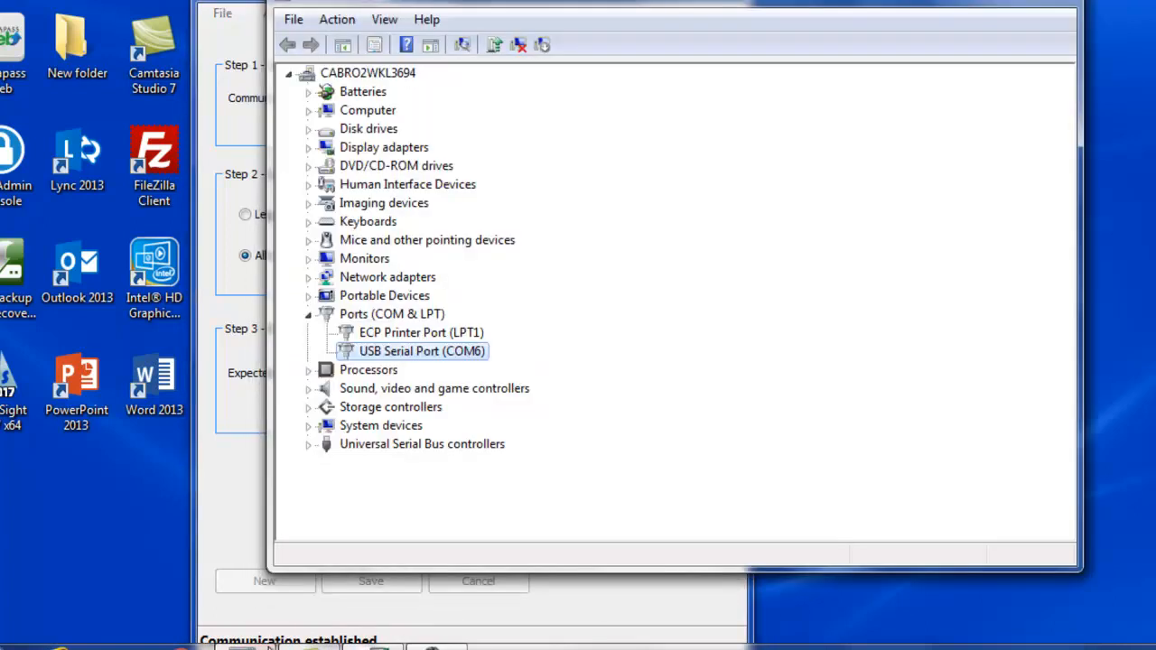
mouse_move(508, 363)
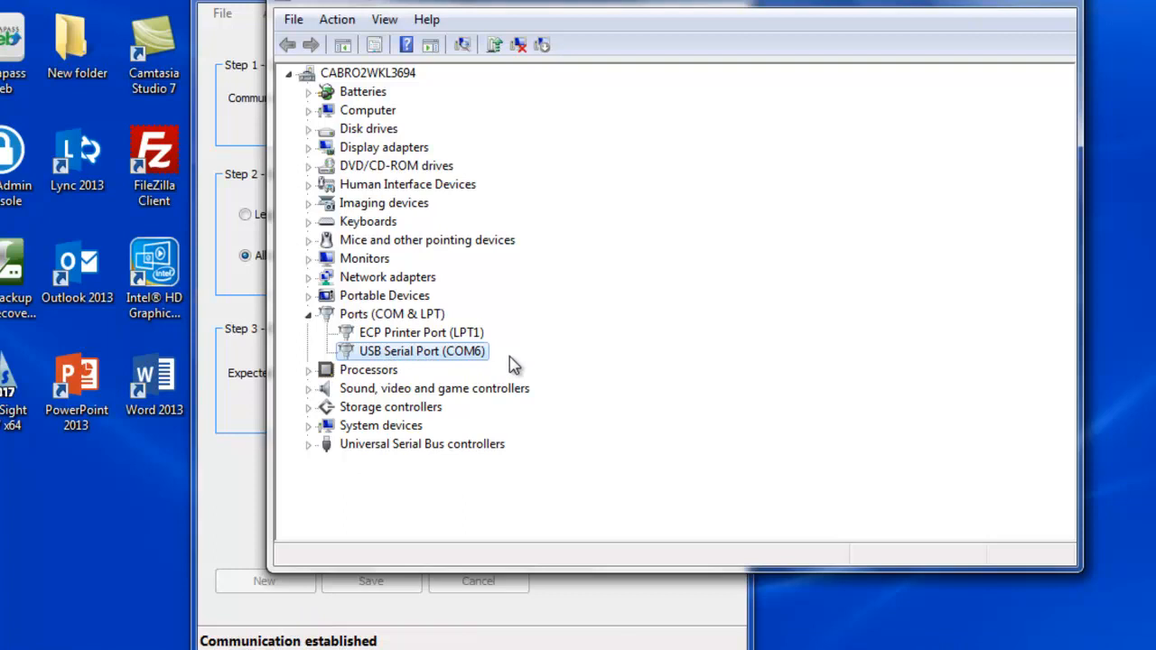
mouse_move(981, 23)
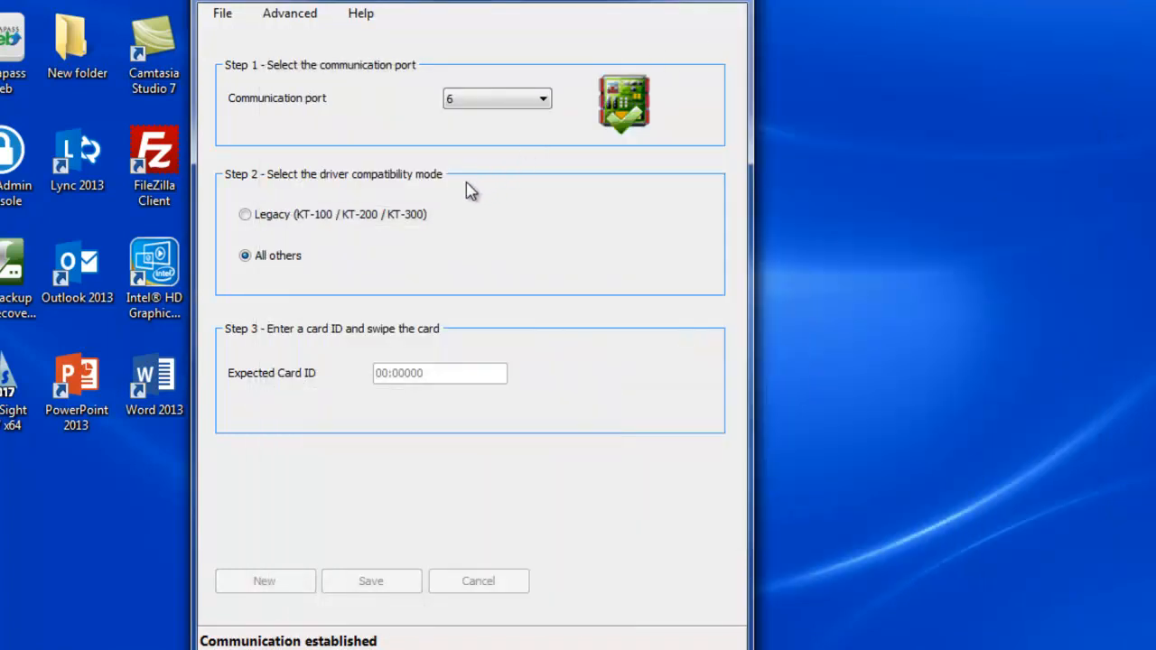
left_click(244, 214)
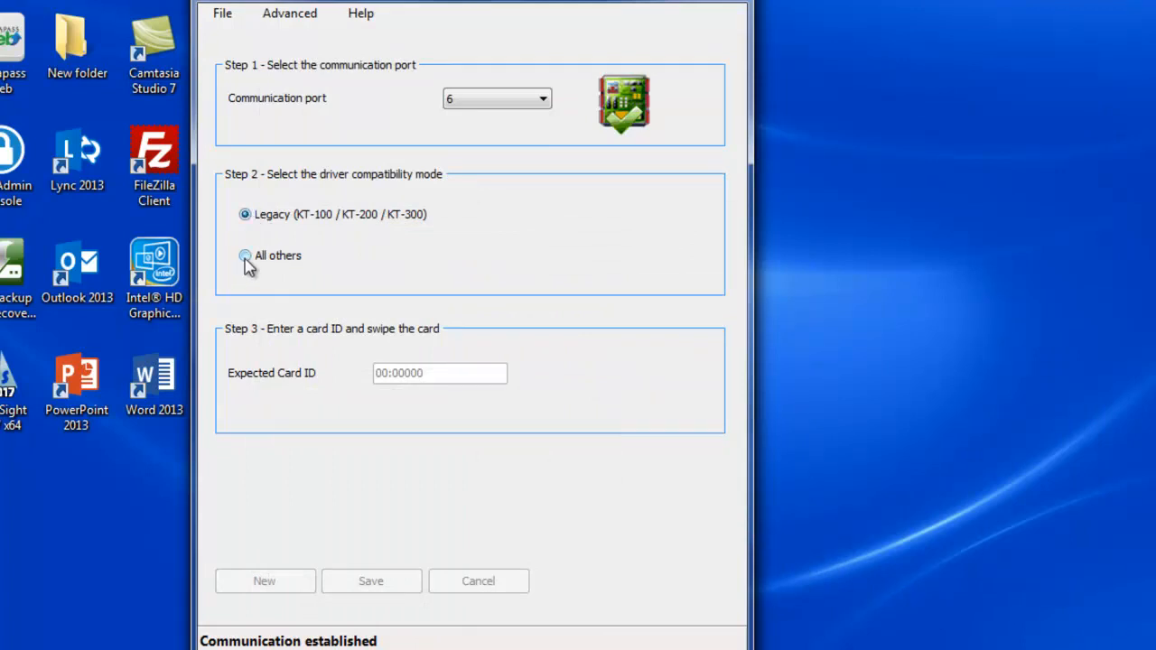
left_click(245, 256)
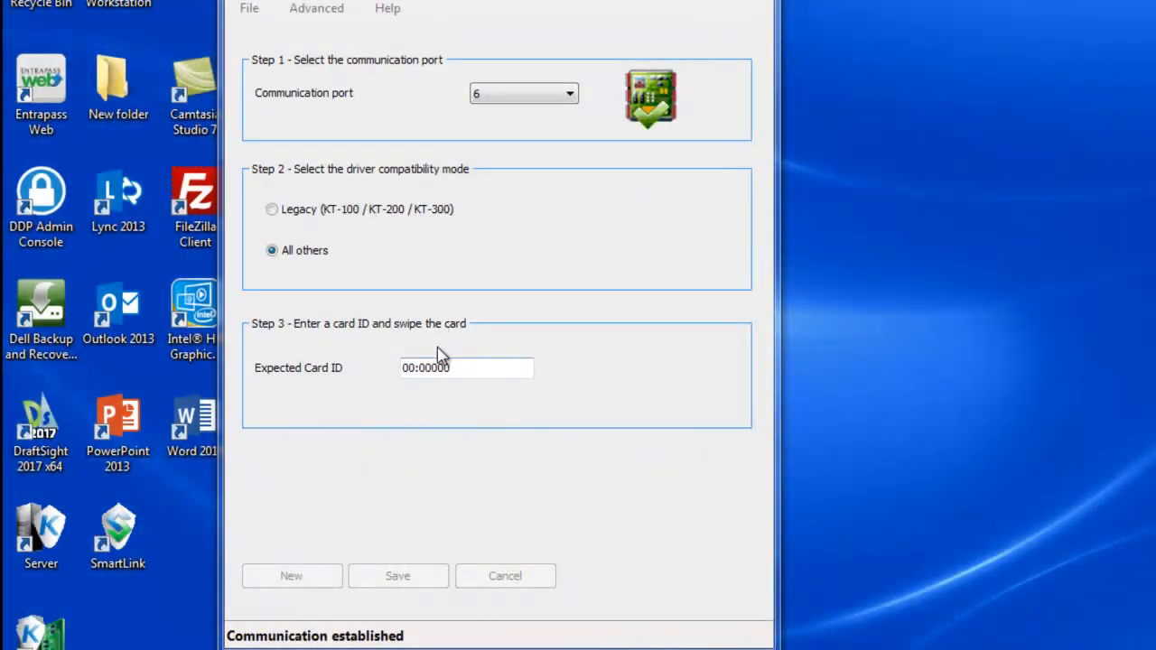
left_click(466, 367)
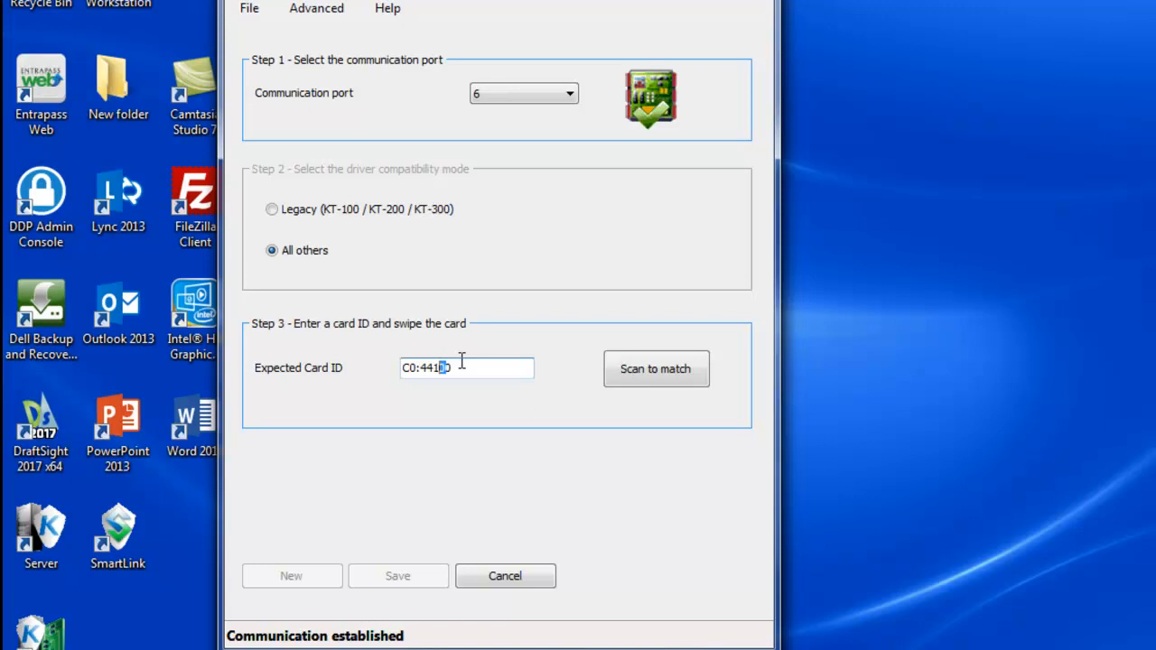
type("86")
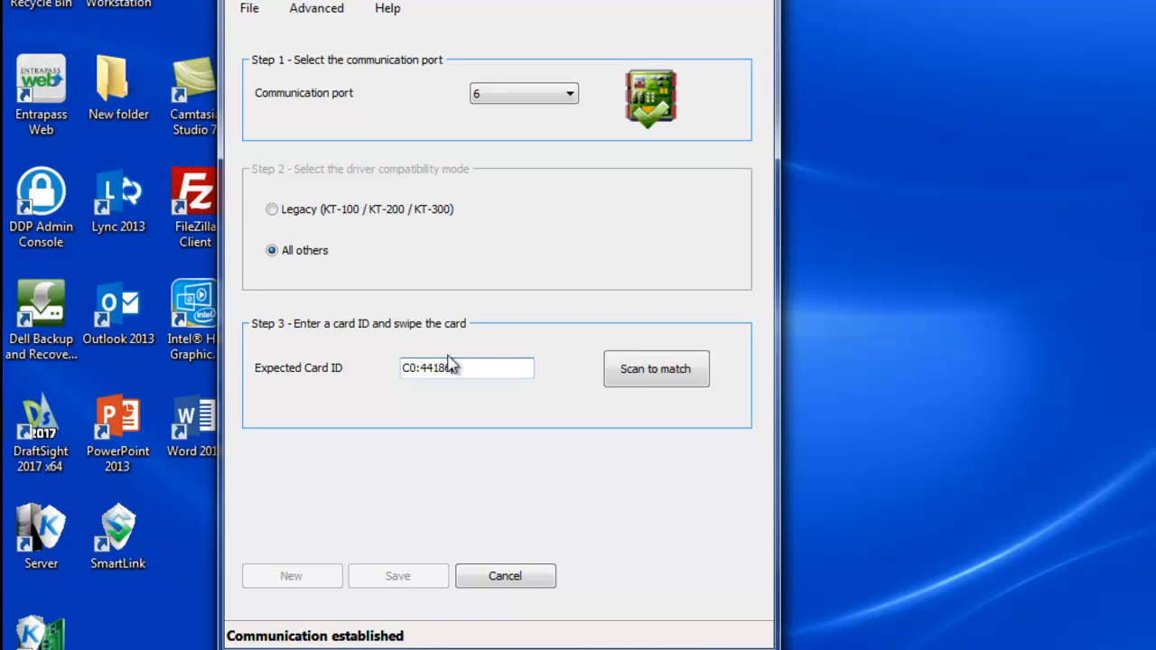
left_click(656, 369)
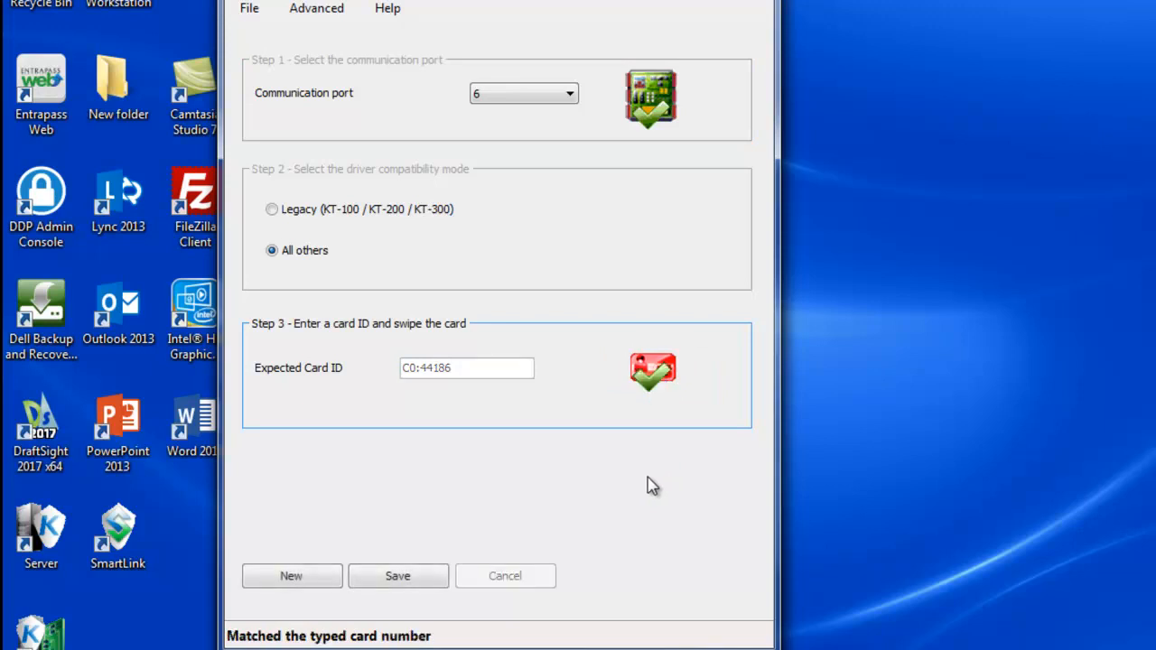
mouse_move(466, 548)
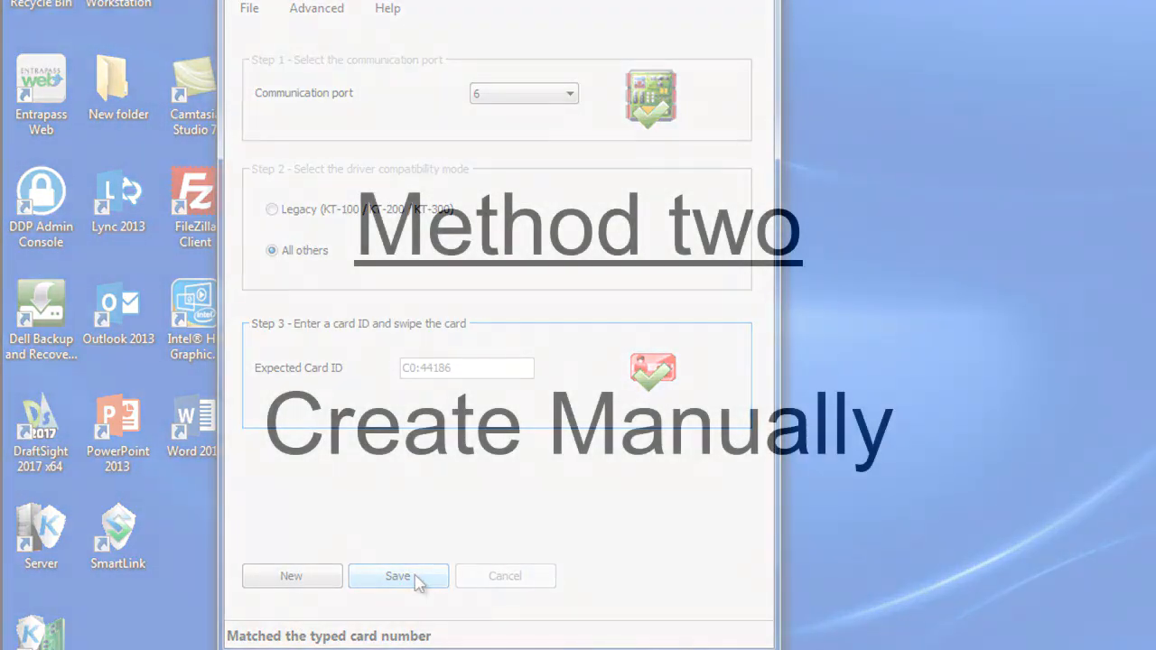
left_click(398, 575)
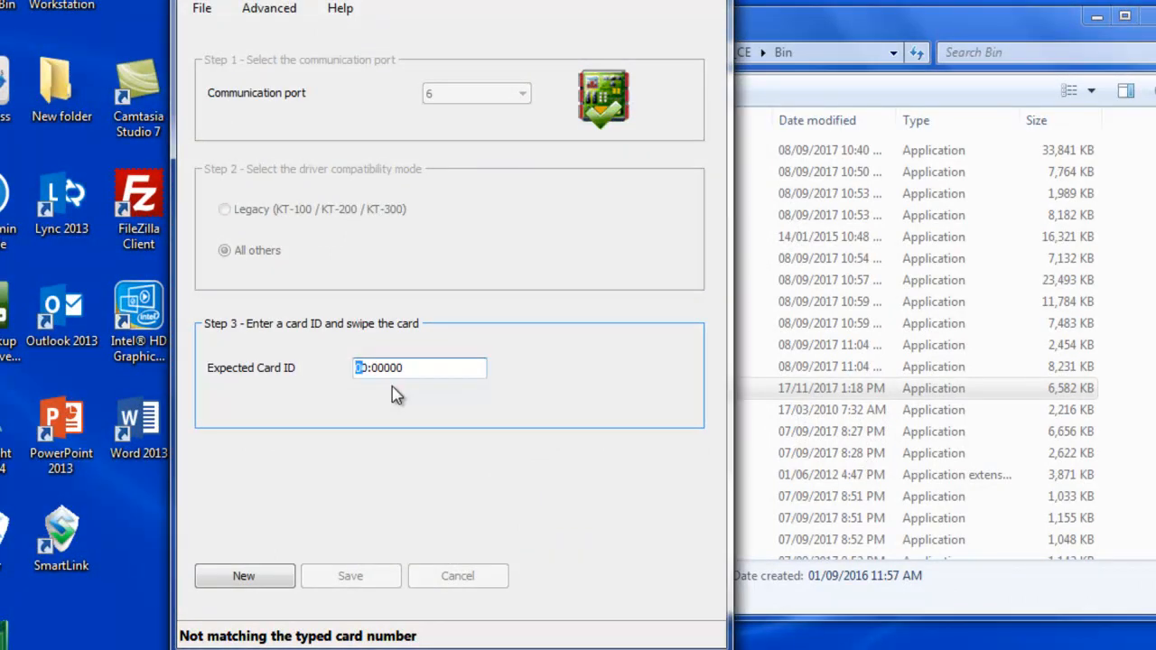
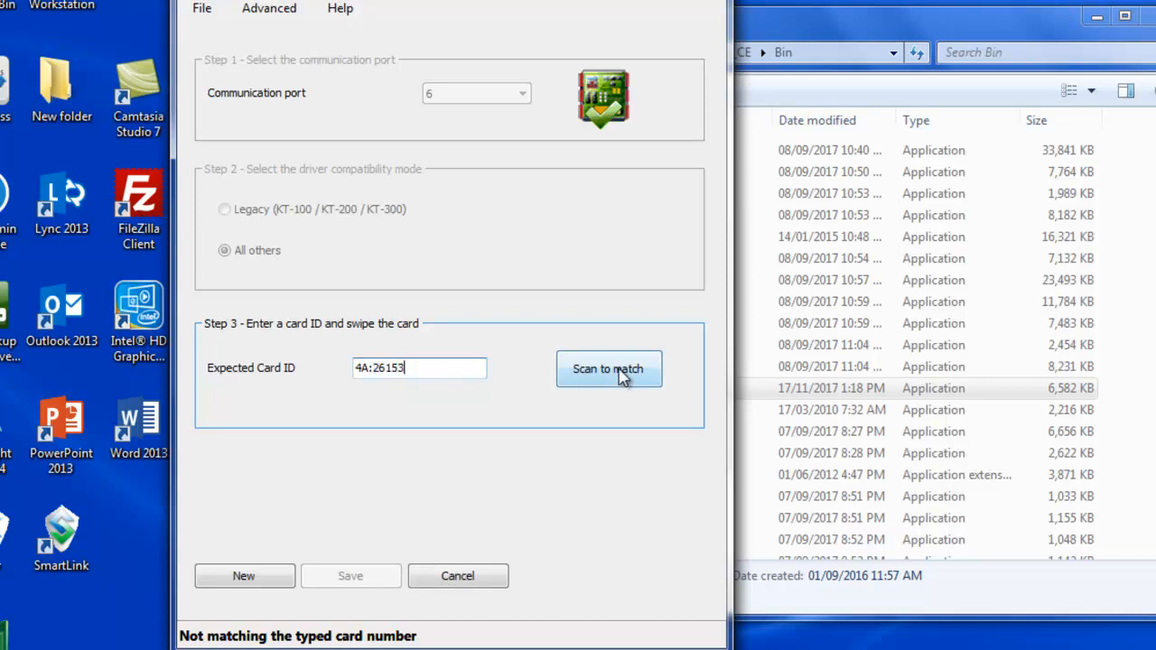
left_click(609, 369)
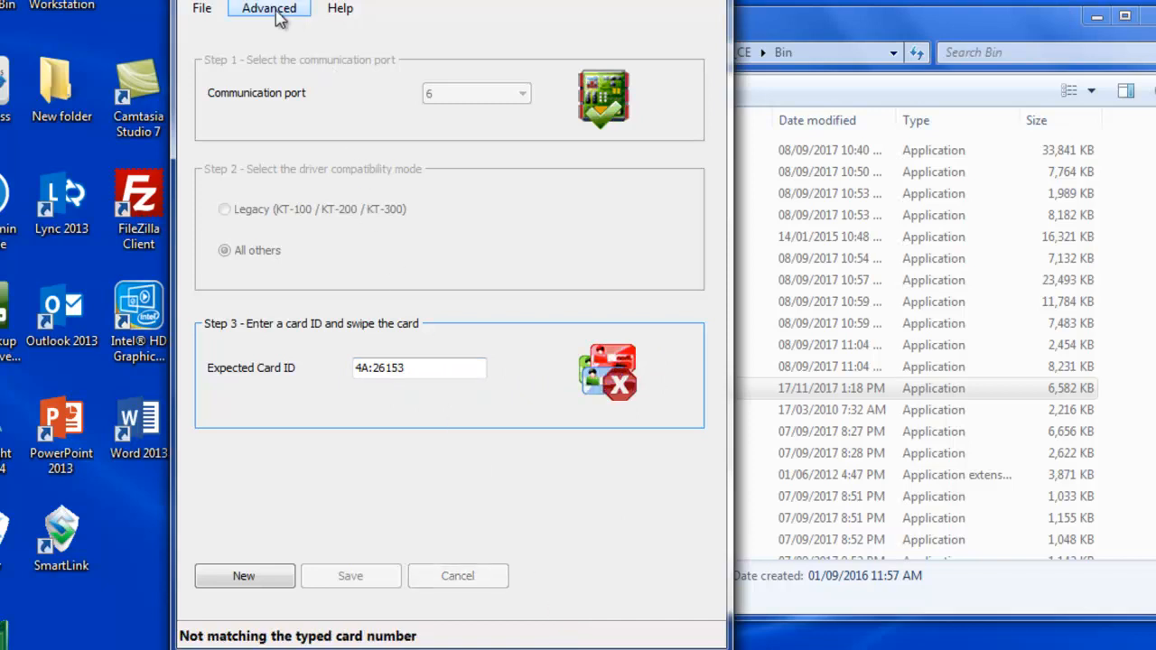
left_click(269, 8)
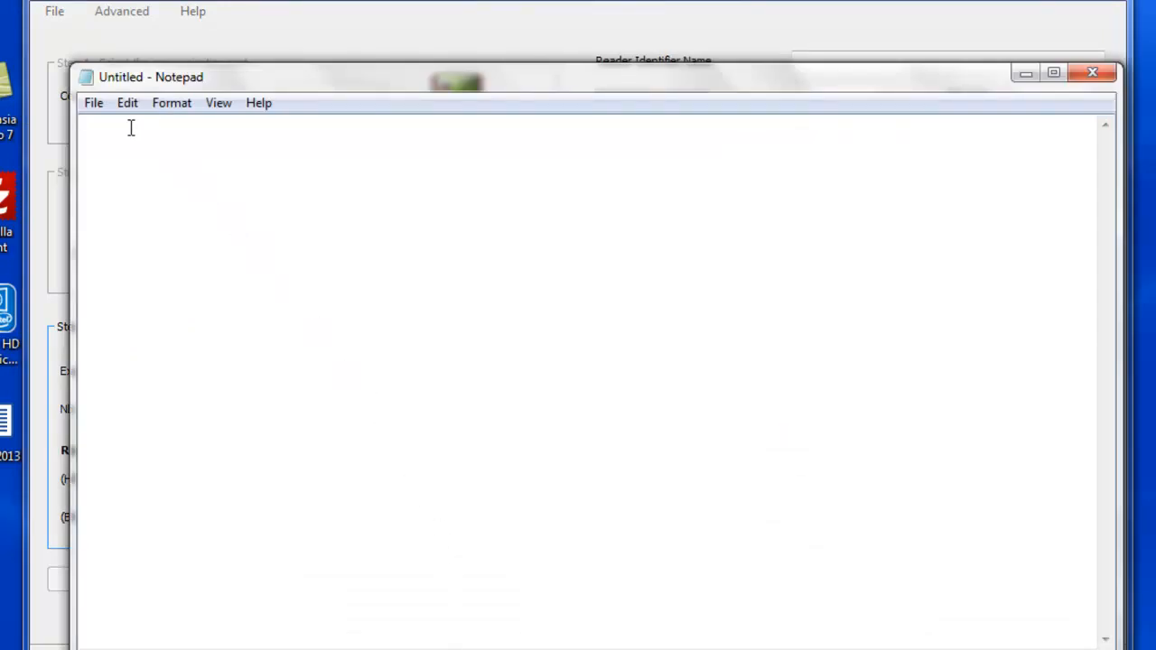
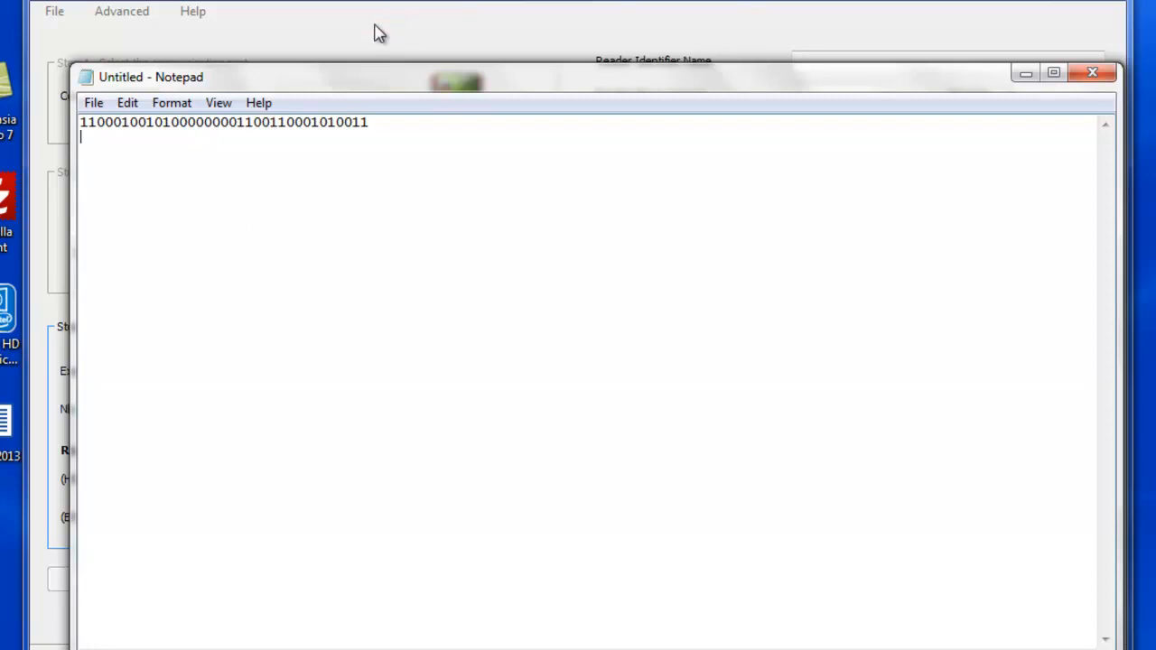
mouse_move(328, 7)
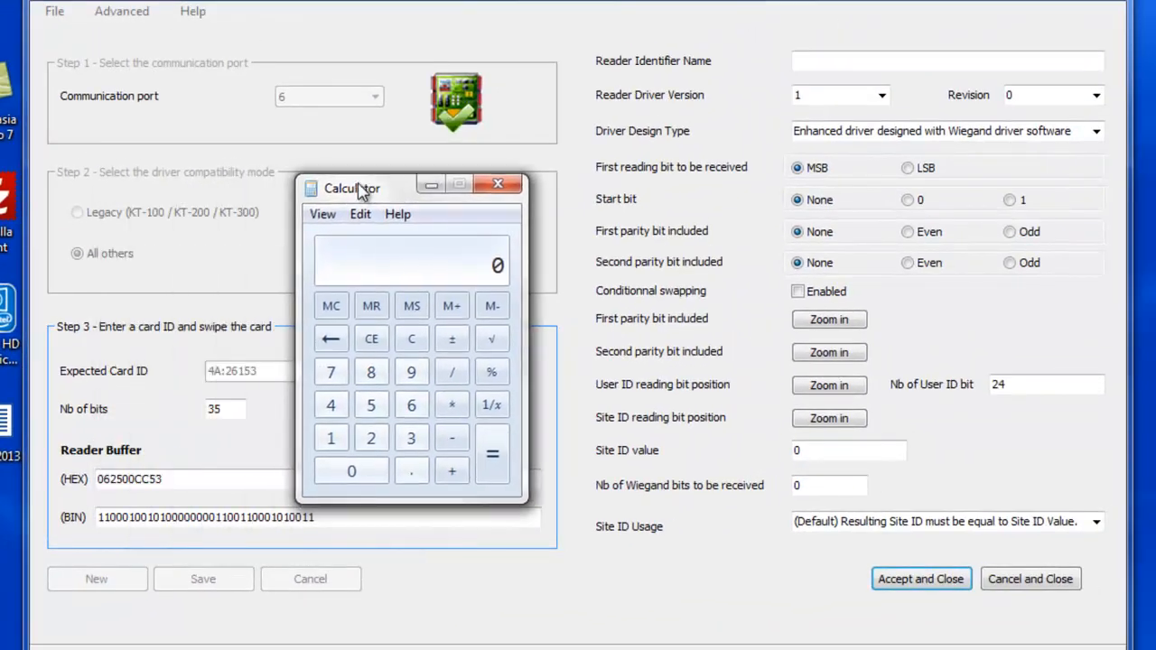
left_click(322, 213)
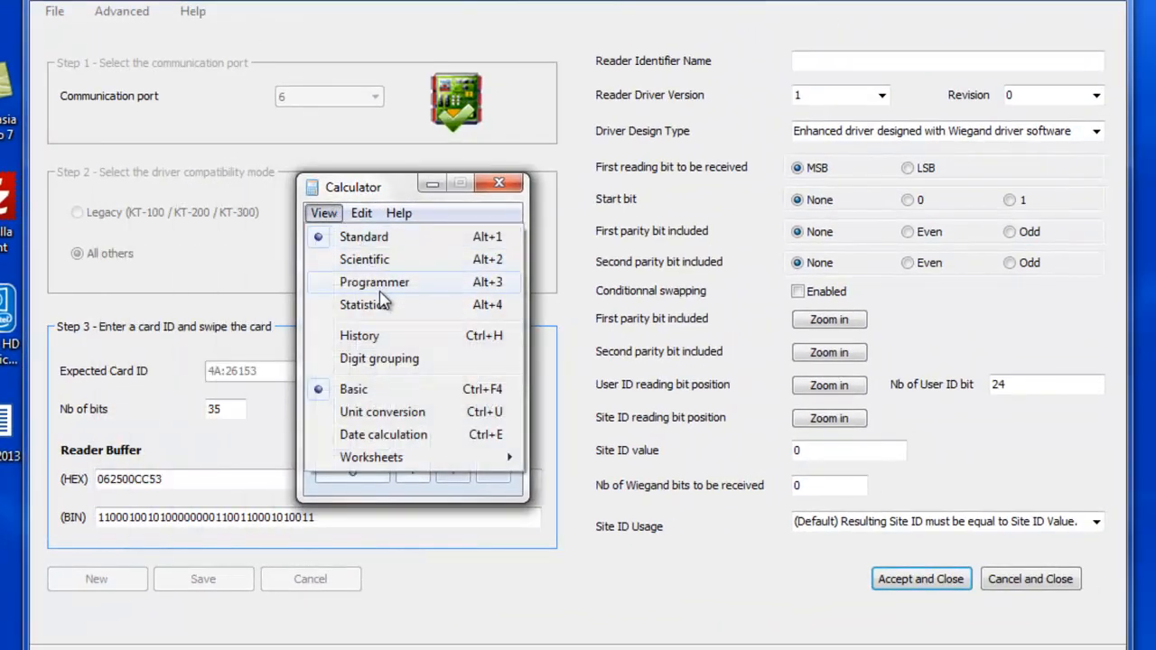
left_click(374, 282)
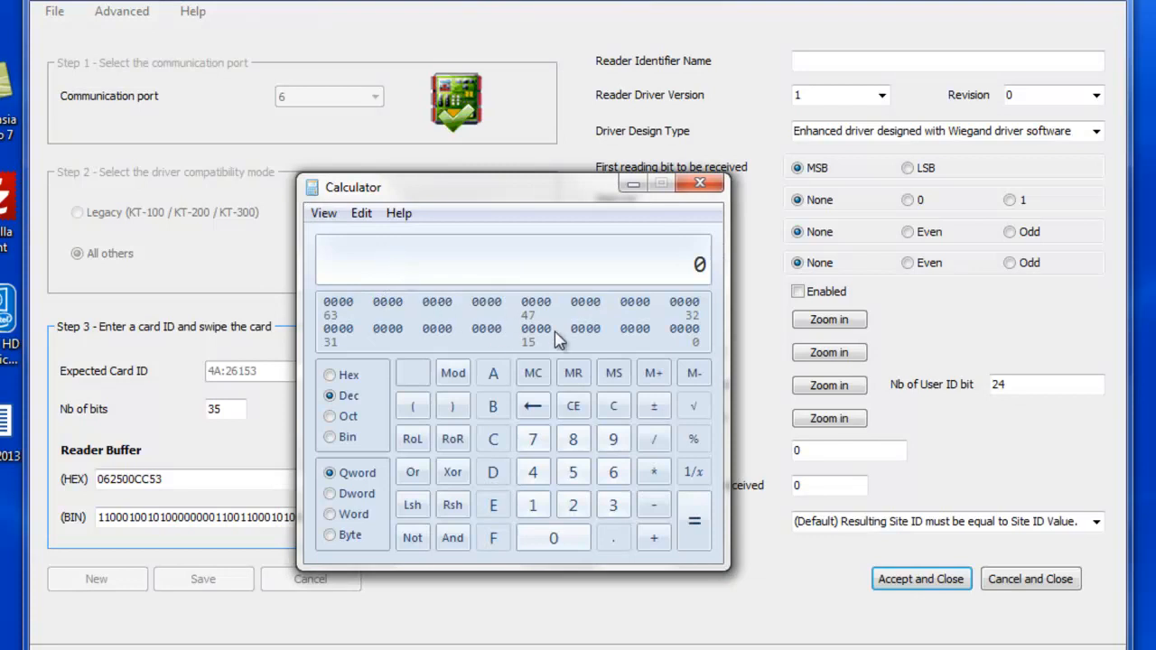
mouse_move(399, 262)
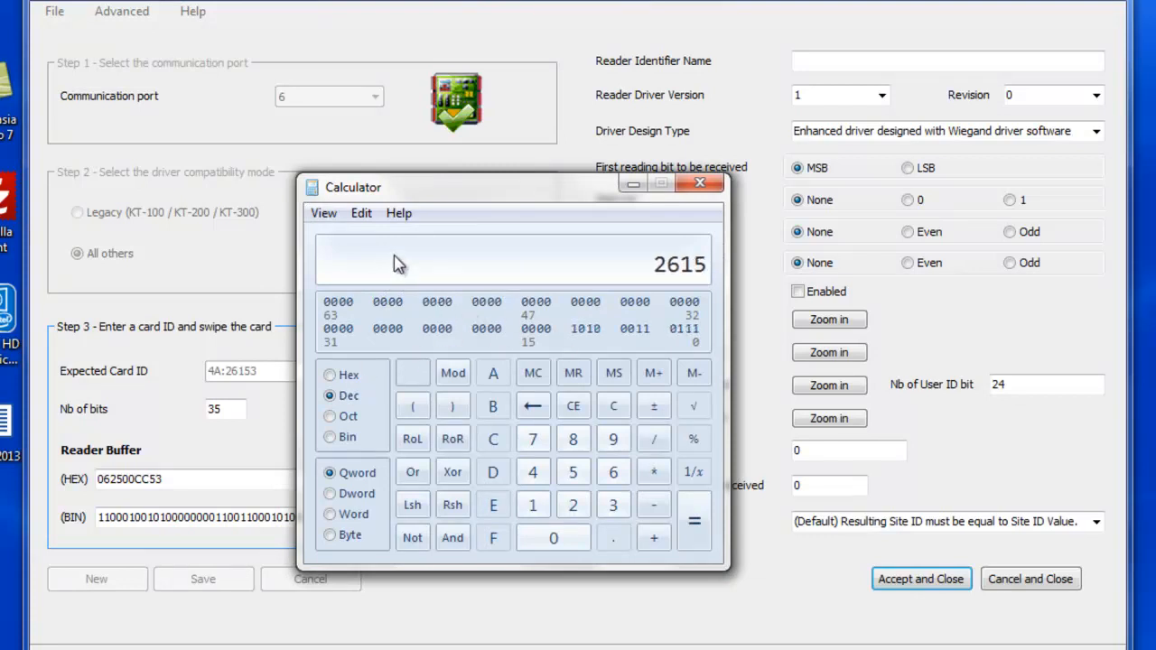
left_click(613, 505)
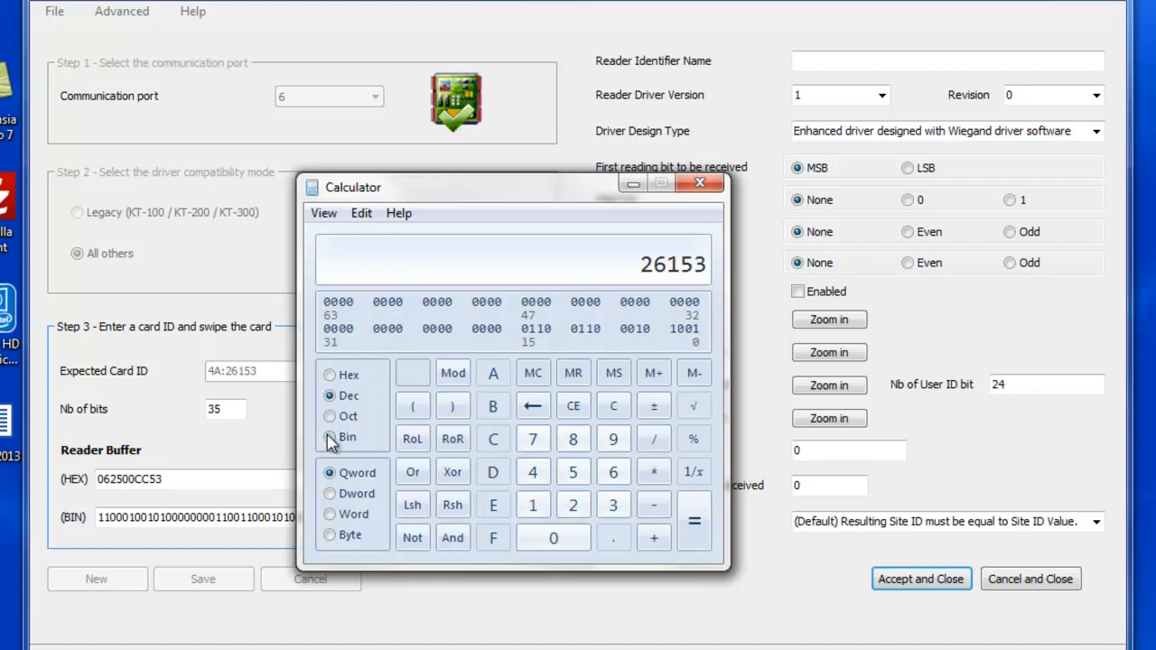
left_click(330, 438)
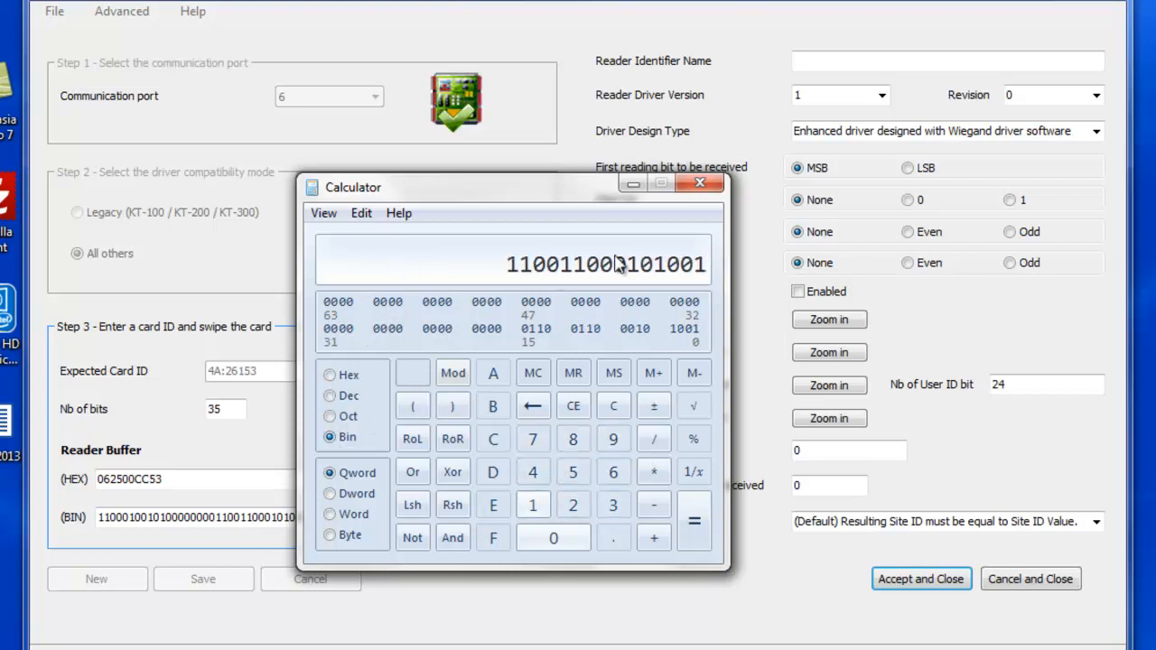
right_click(618, 264)
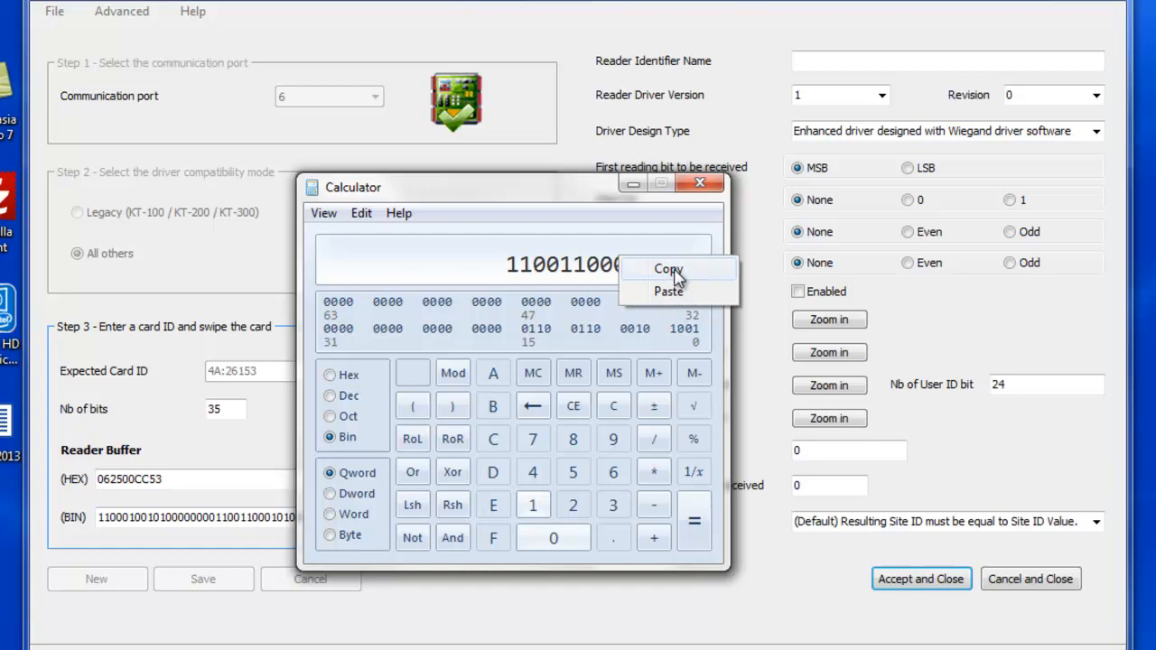
left_click(667, 269)
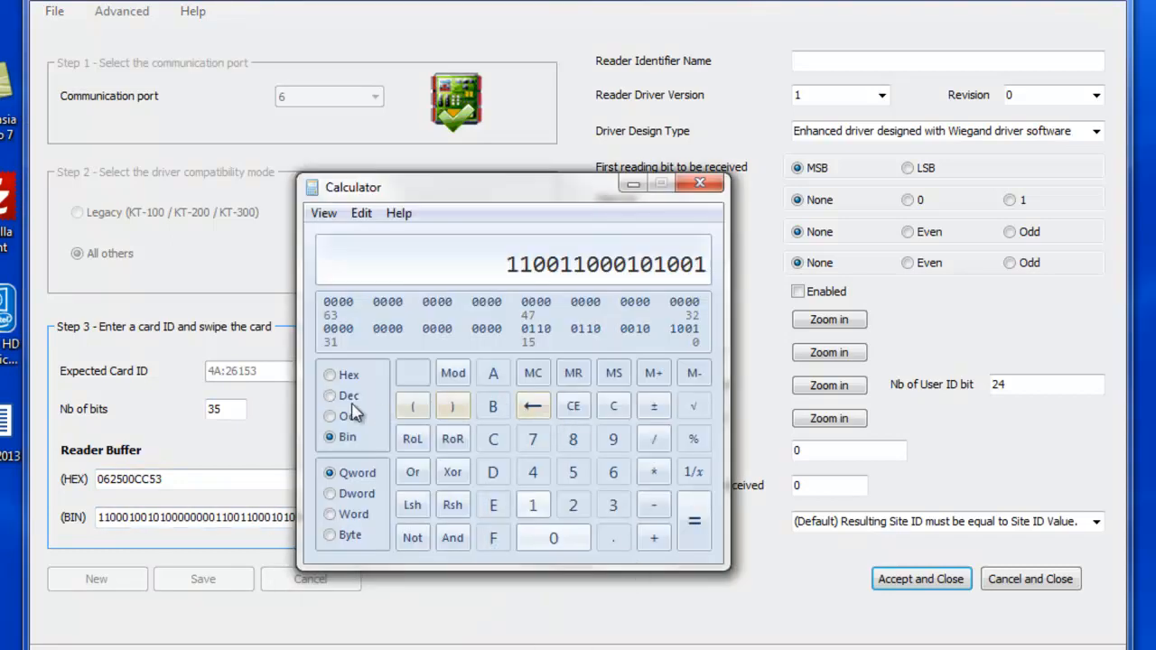
Convert hex 4A to binary 1001010, copy it, and enter it in Notepad
left_click(331, 374)
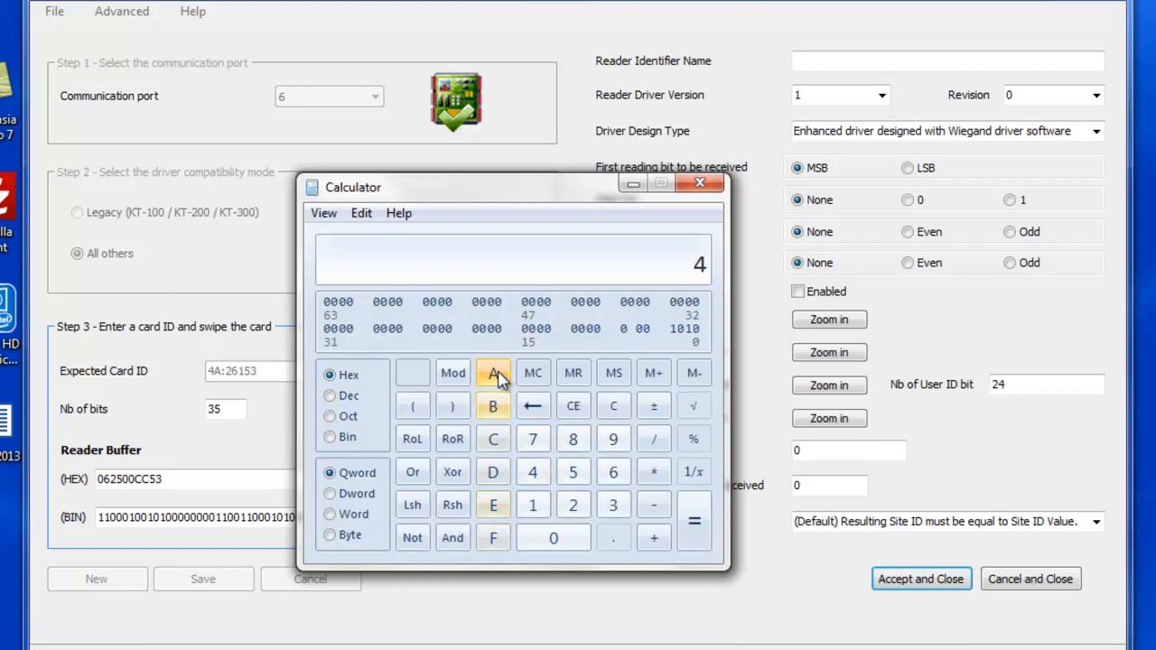
left_click(329, 436)
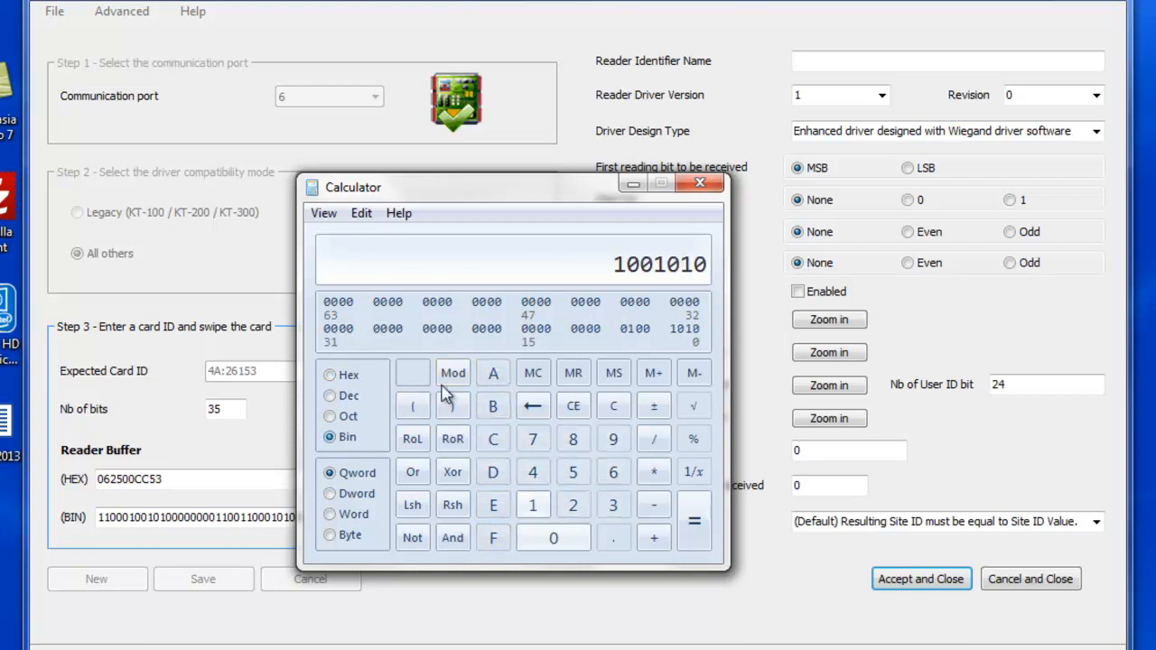
right_click(632, 262)
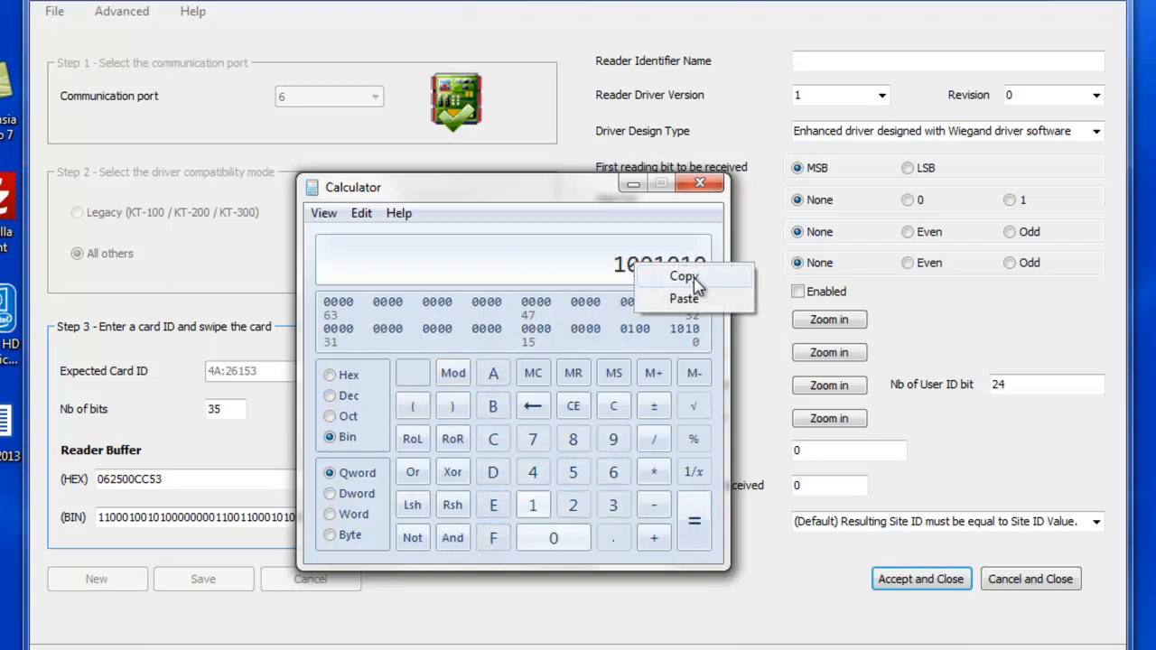
left_click(684, 276)
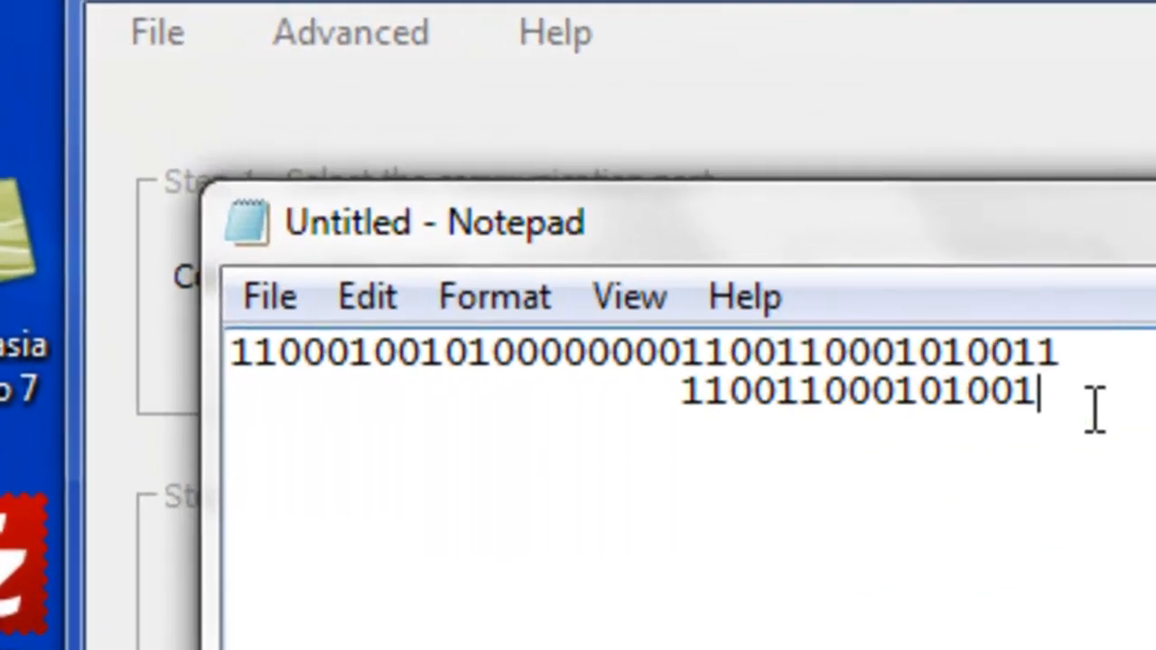
type("1001010")
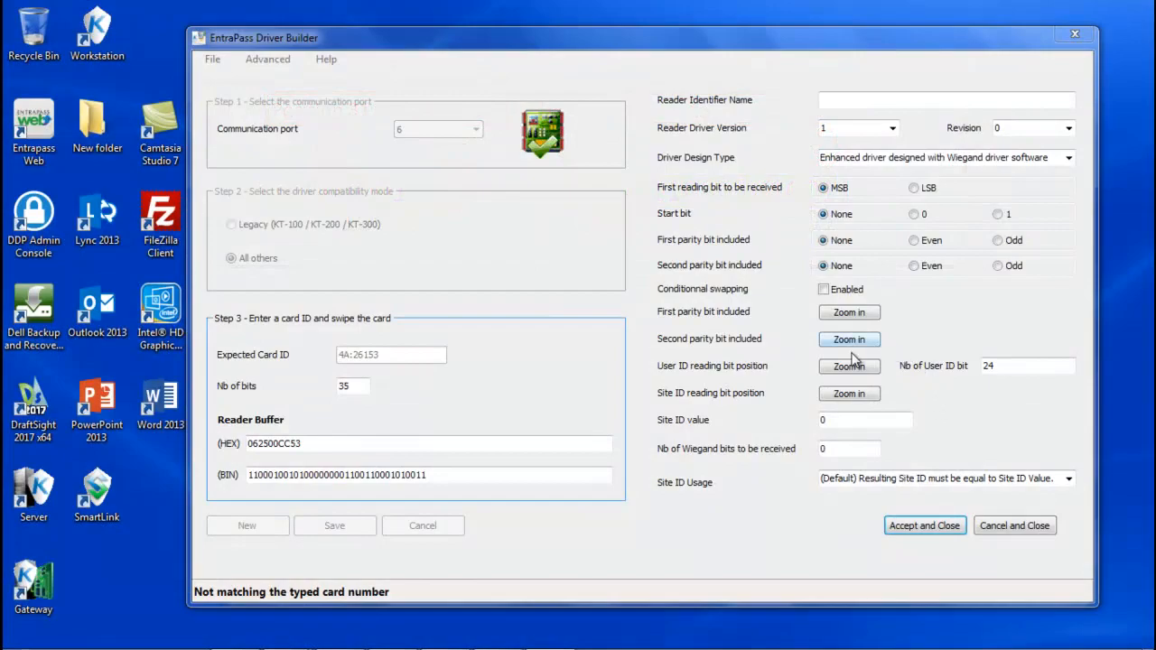
Bring the EpDriverBuilder driver settings form back to the front
left_click(849, 365)
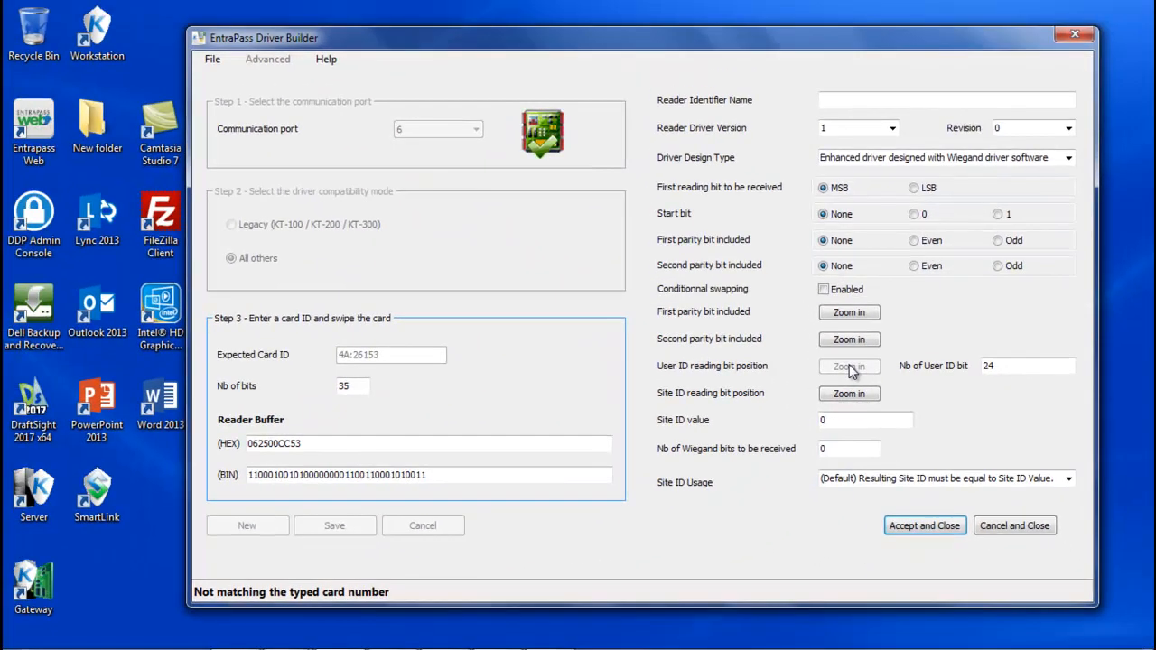
Fill the Bit Positionning grid: bits 0–15 at positions 2–17, 16–22 at 24–30
left_click(848, 366)
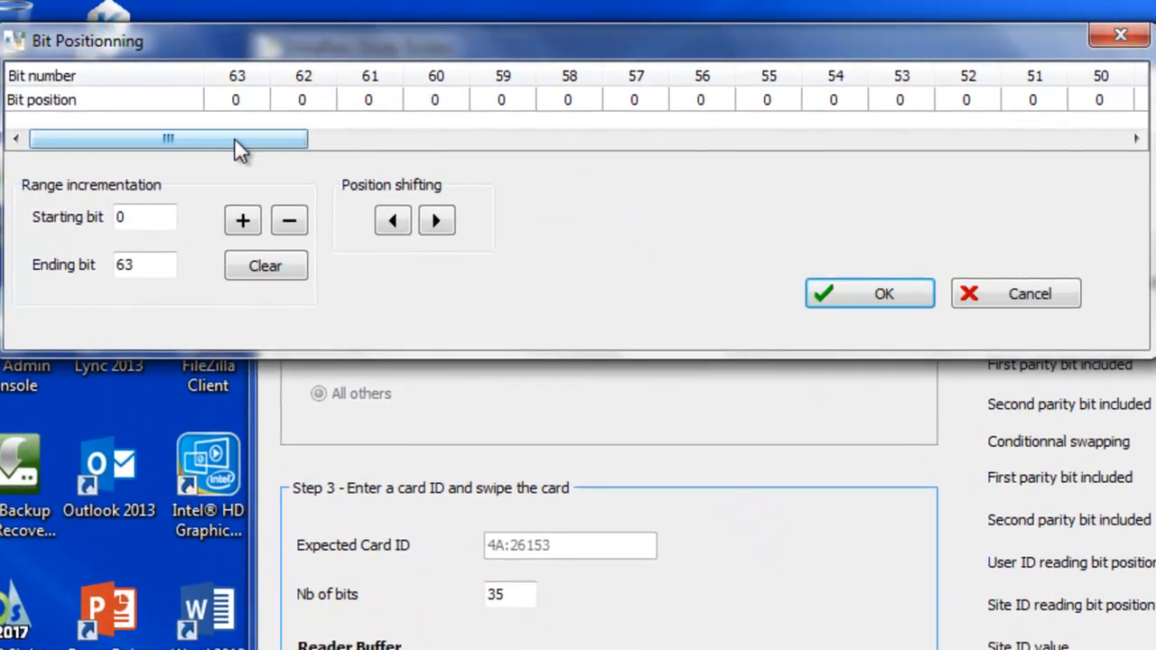
left_click_drag(167, 138, 953, 138)
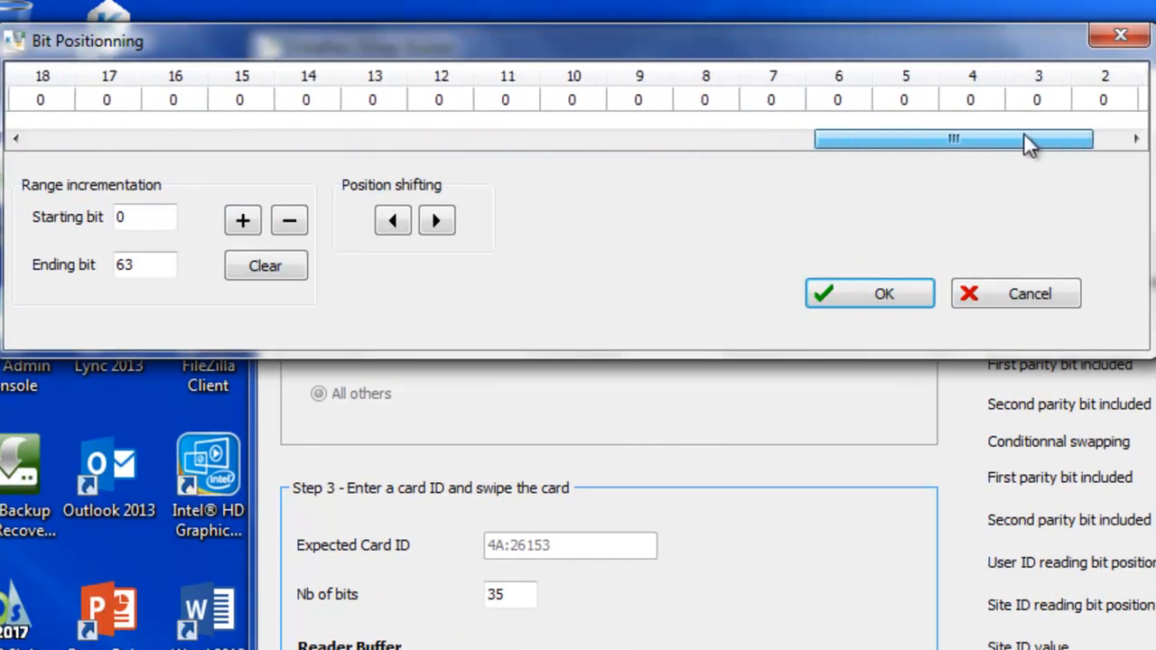
left_click_drag(952, 138, 984, 138)
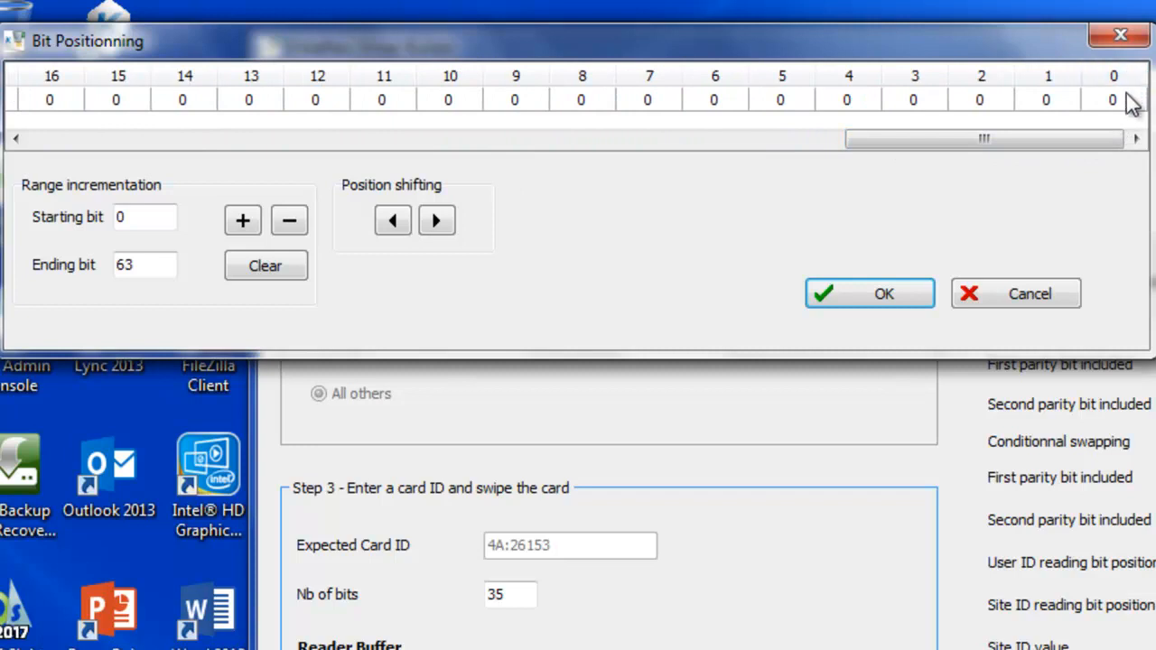
left_click(1113, 99)
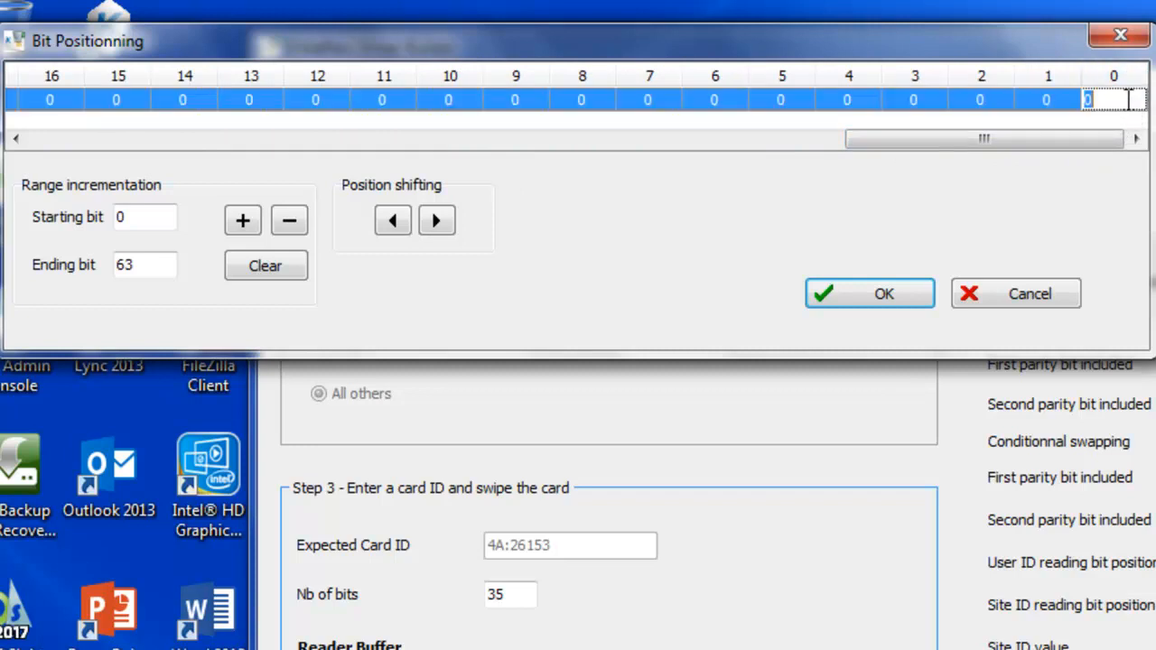
type("2")
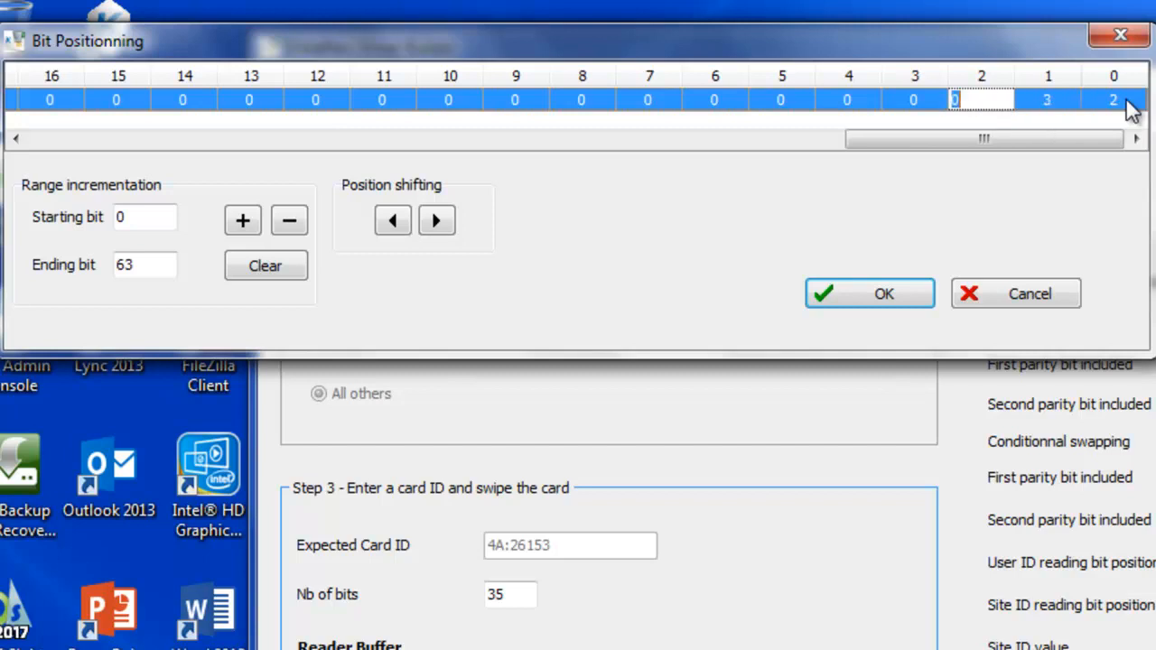
left_click(438, 220)
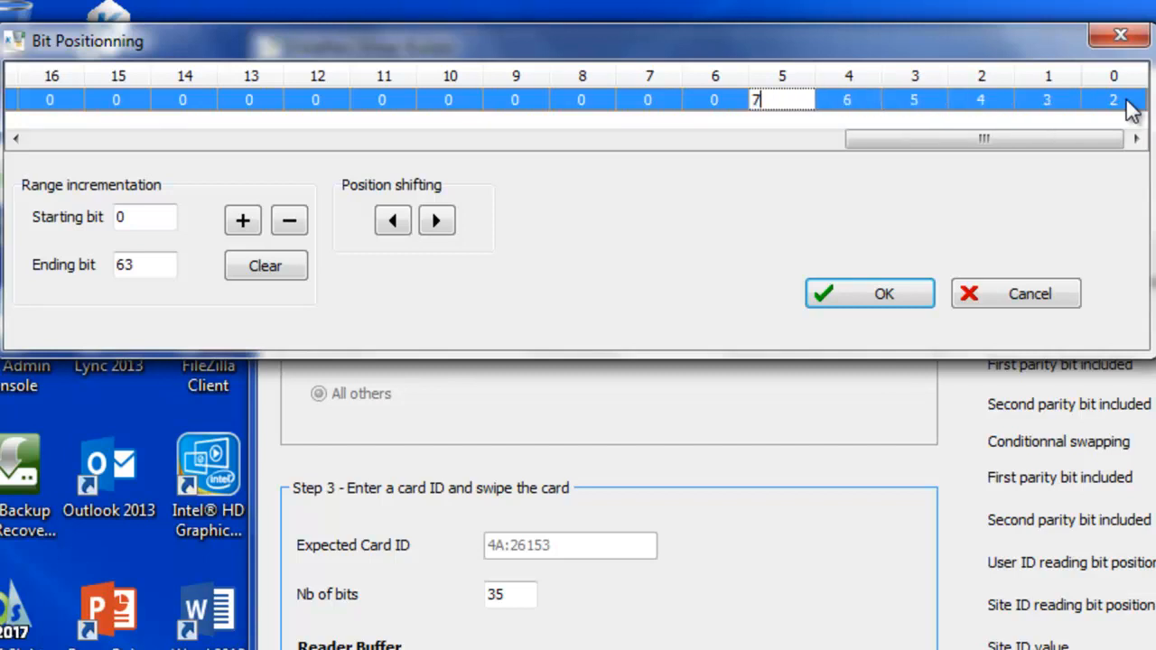
left_click(437, 219)
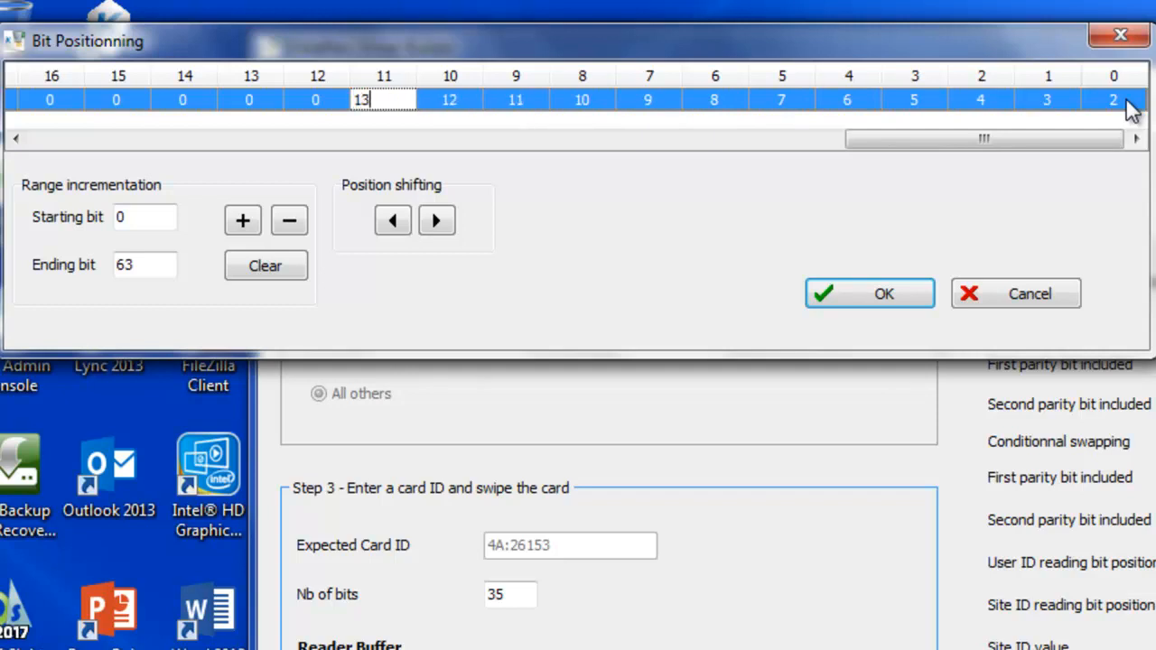
left_click(242, 221)
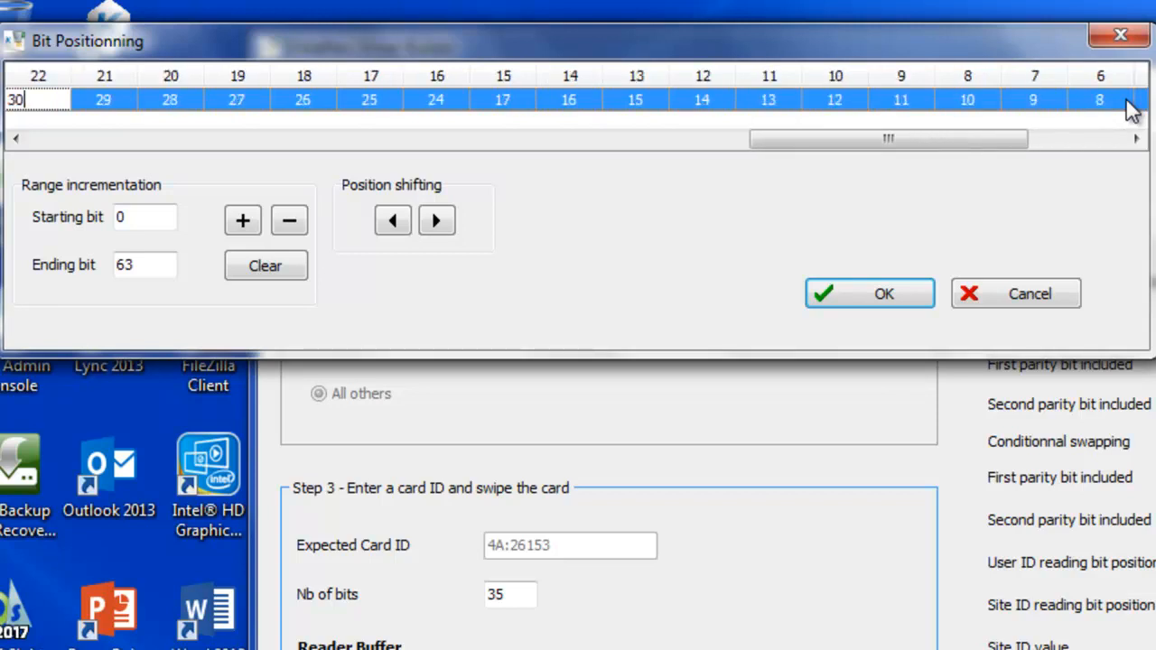
left_click(1137, 138)
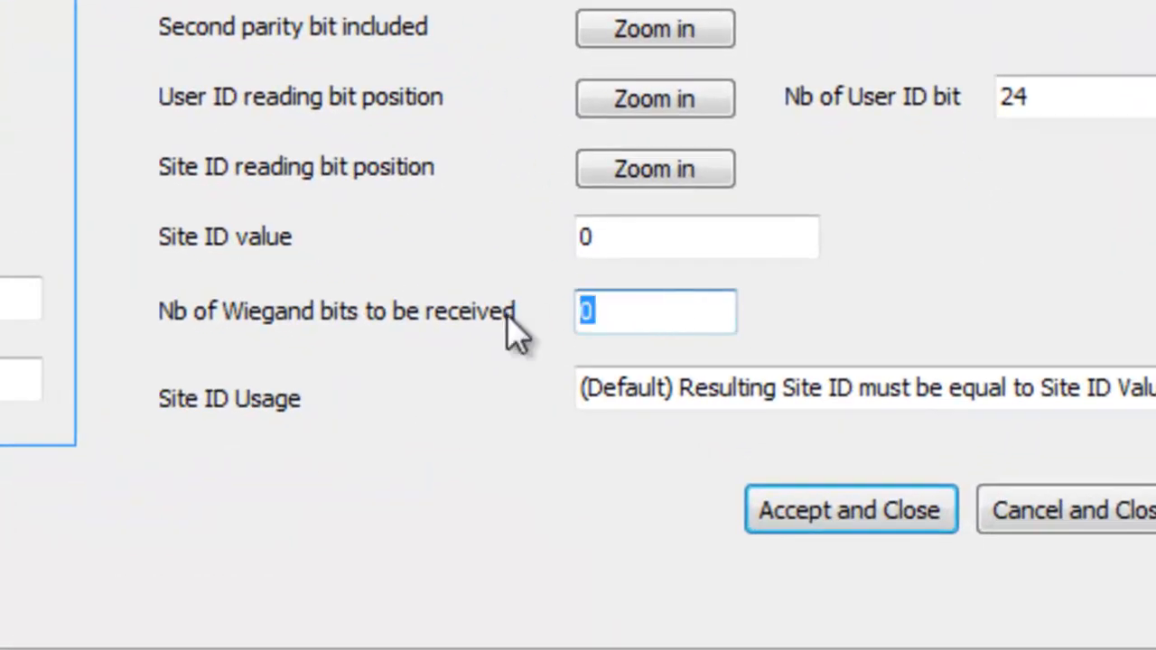
Set Nb of Wiegand bits to be received to 35 and accept the settings
type("35")
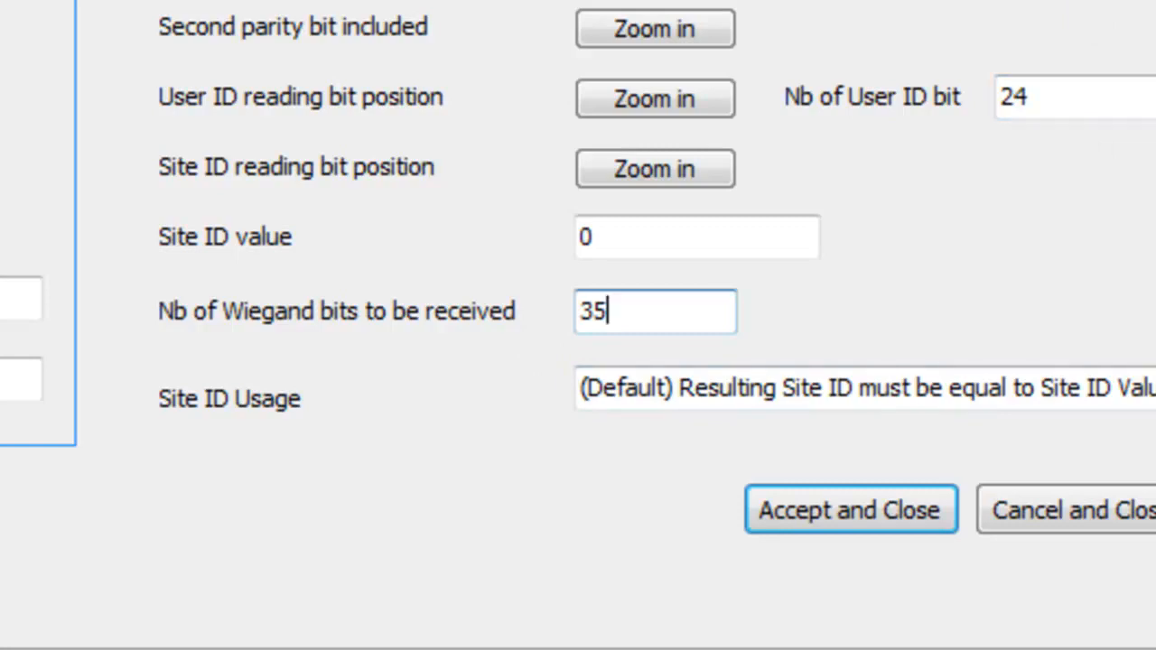
mouse_move(851, 519)
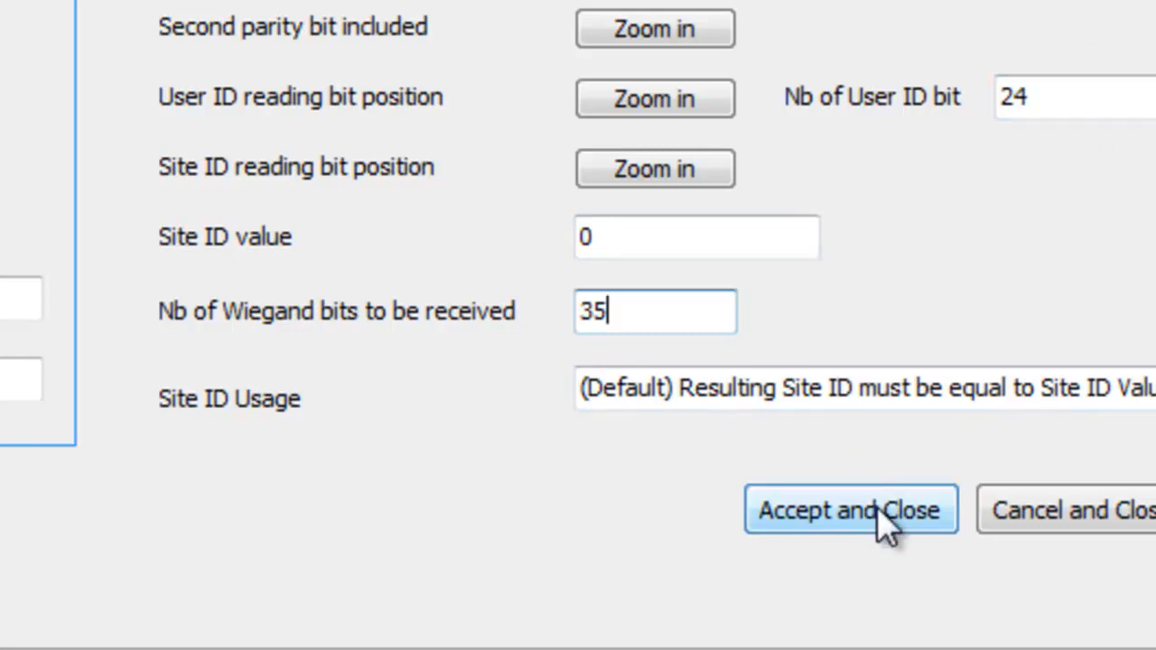
left_click(851, 509)
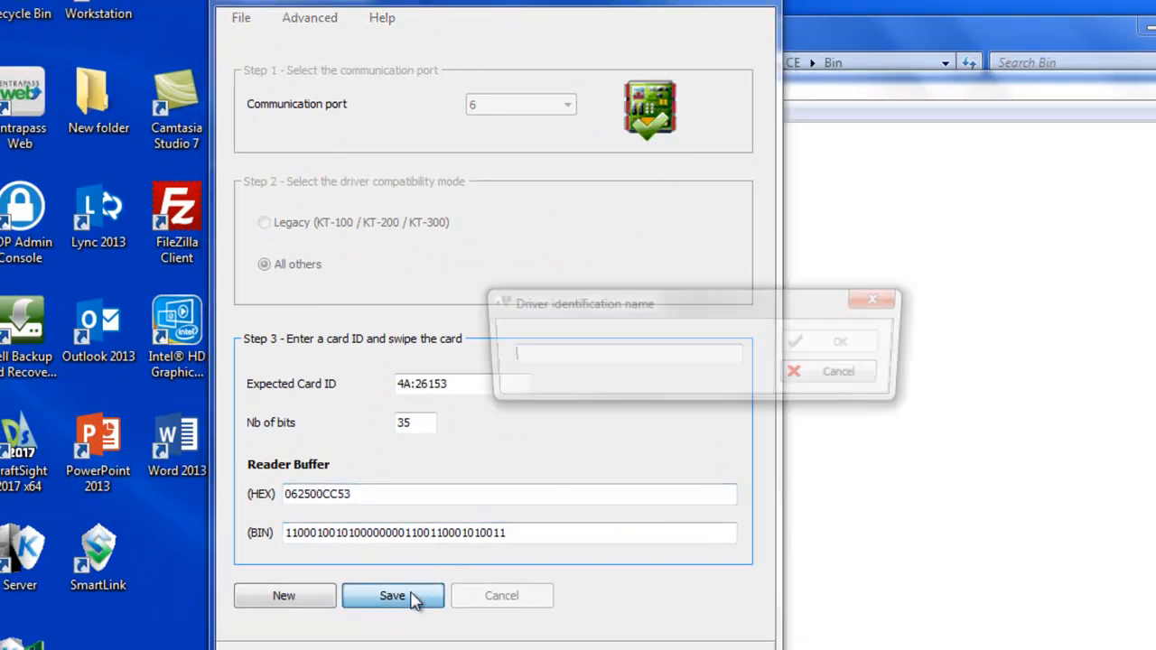
Identify the driver as 'Test driver' and save it as the file 'test'
type("T")
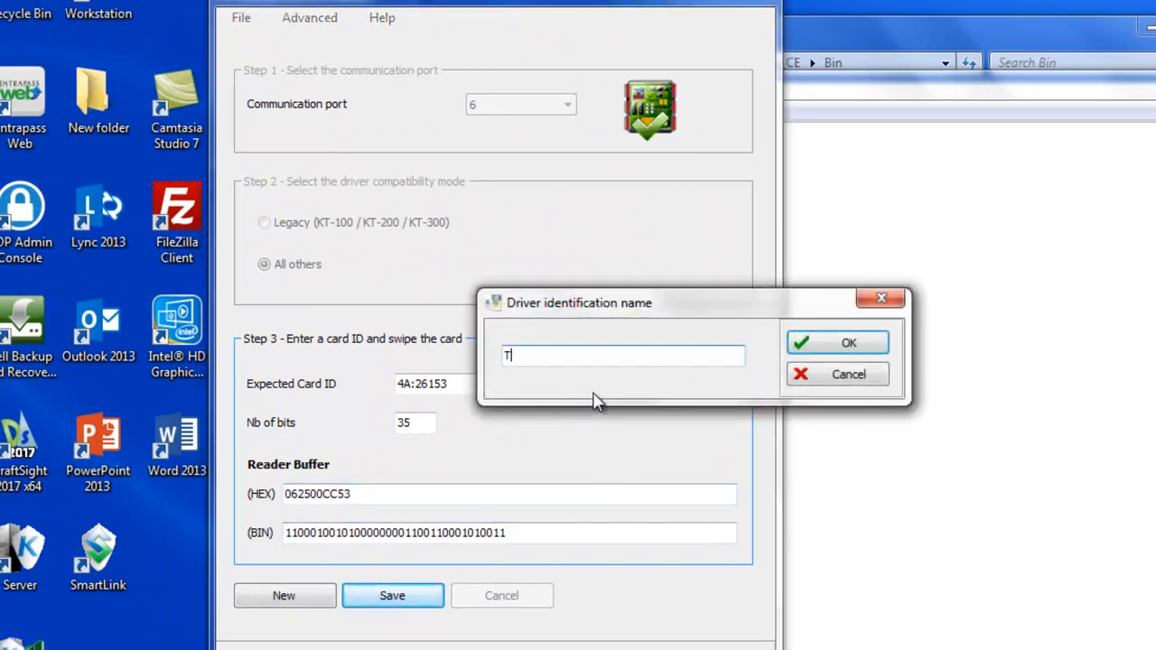
type("est dri")
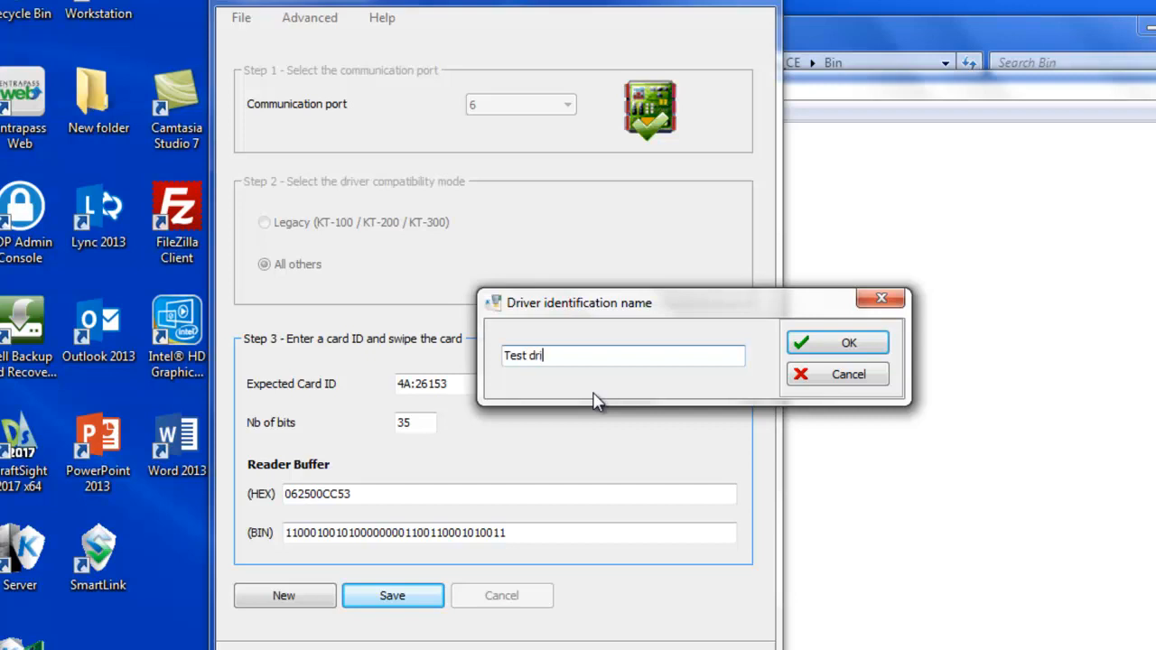
type("ver")
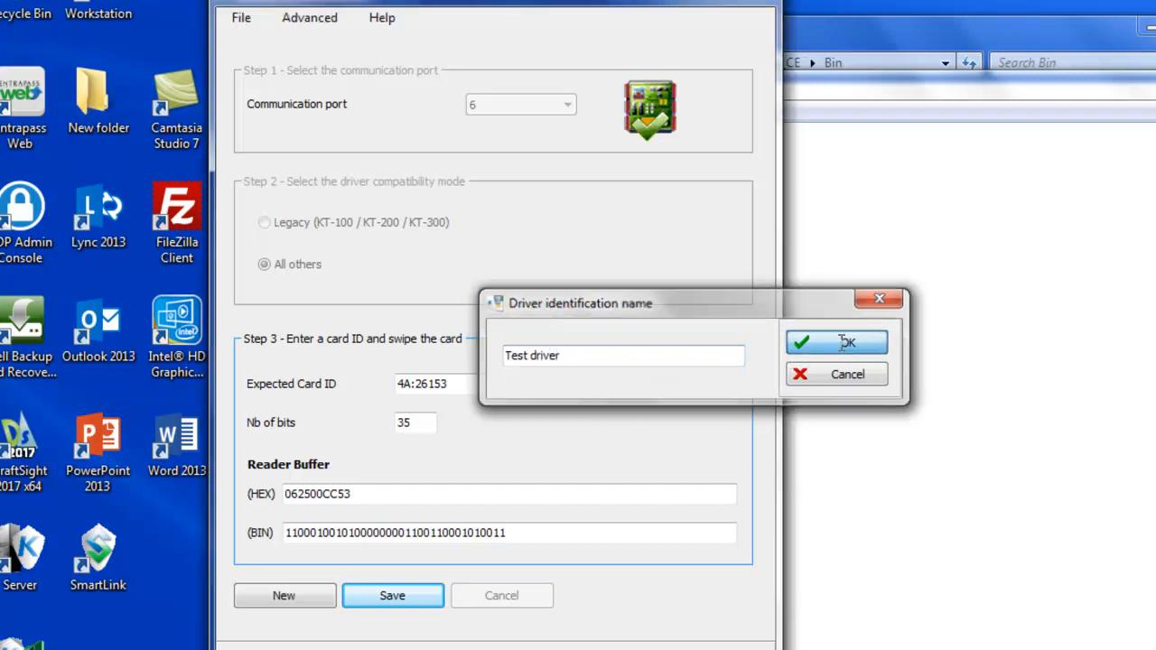
left_click(835, 343)
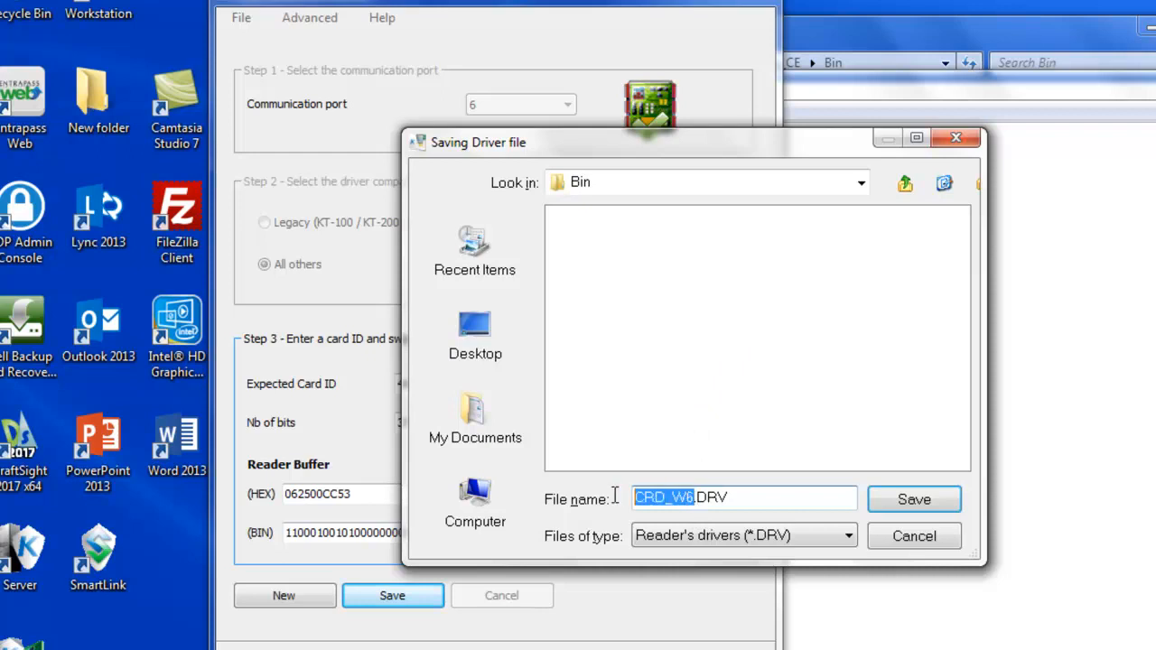
type("test")
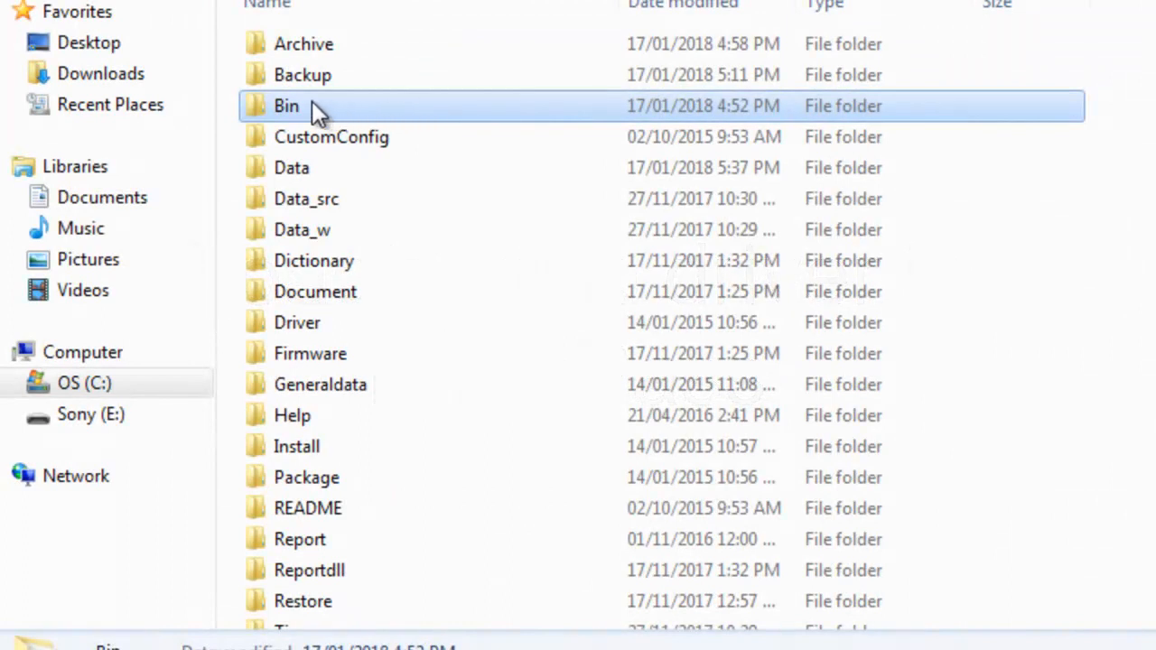
Paste the saved driver file into the Driver > KT400 folder
left_click(298, 322)
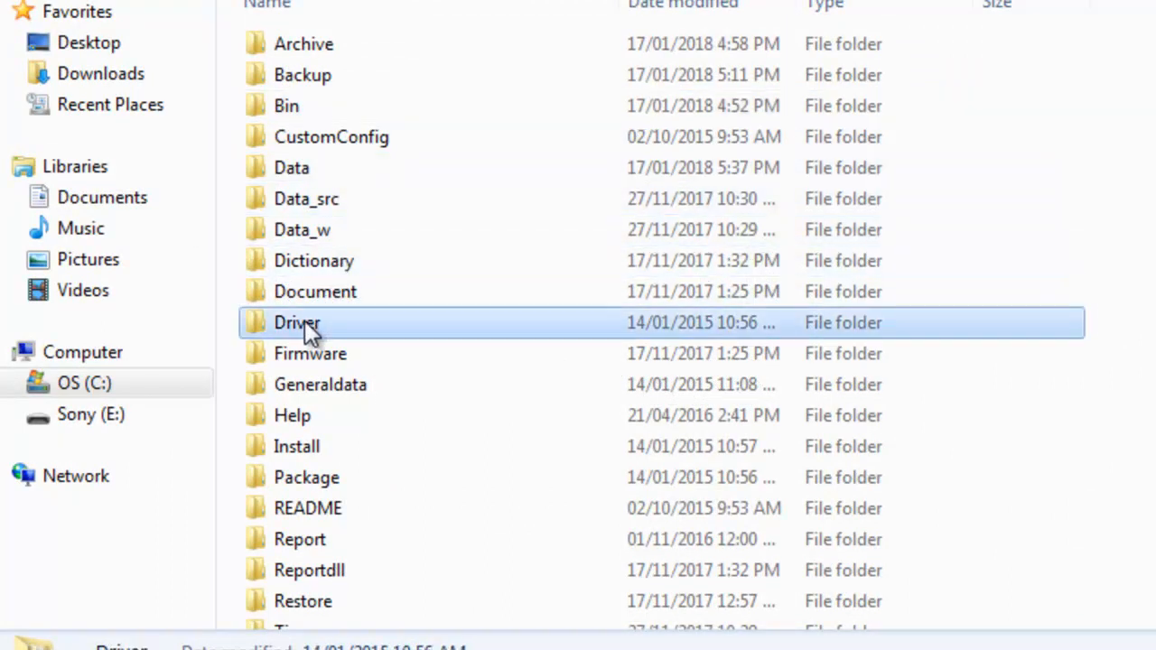
double_click(298, 322)
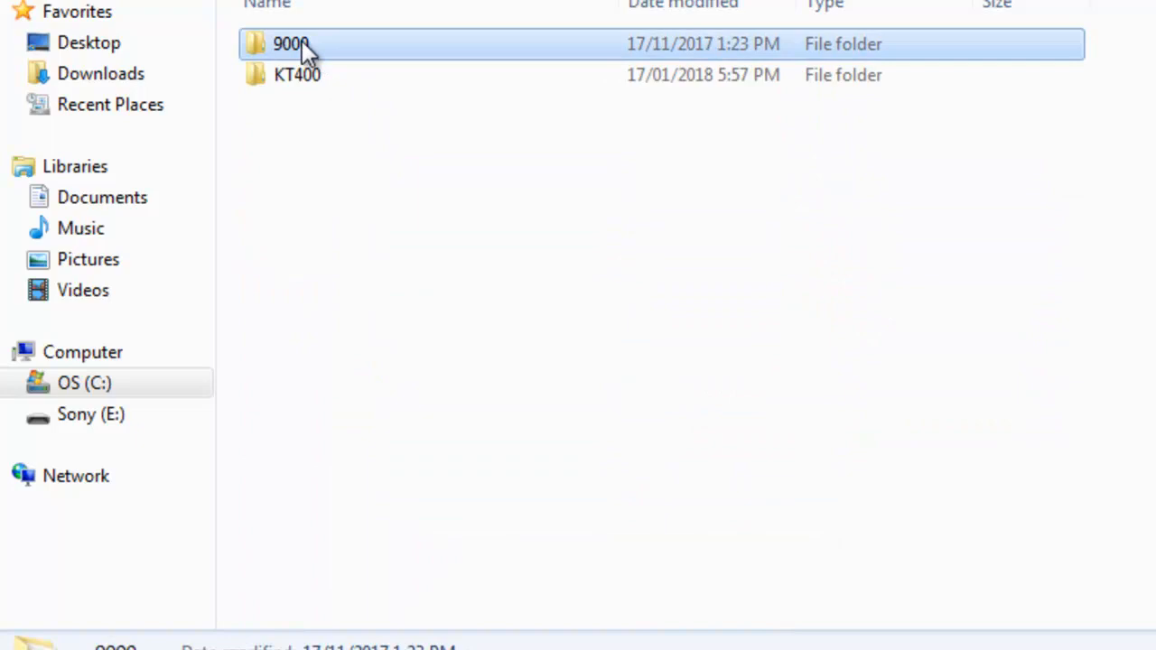
left_click(296, 74)
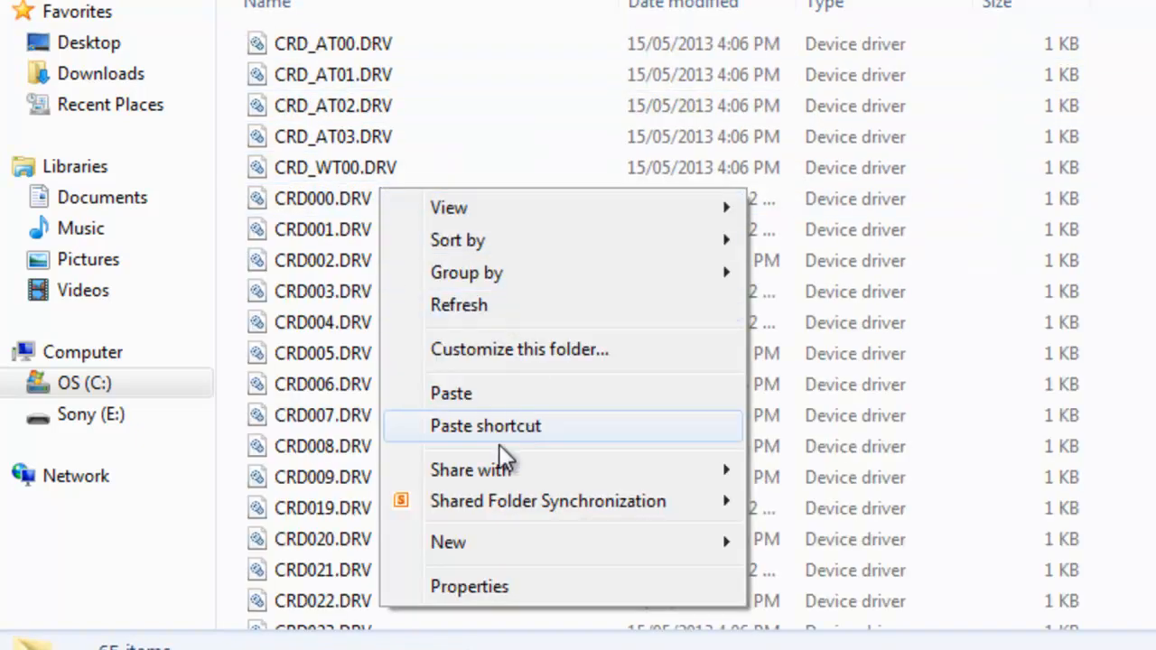
left_click(451, 393)
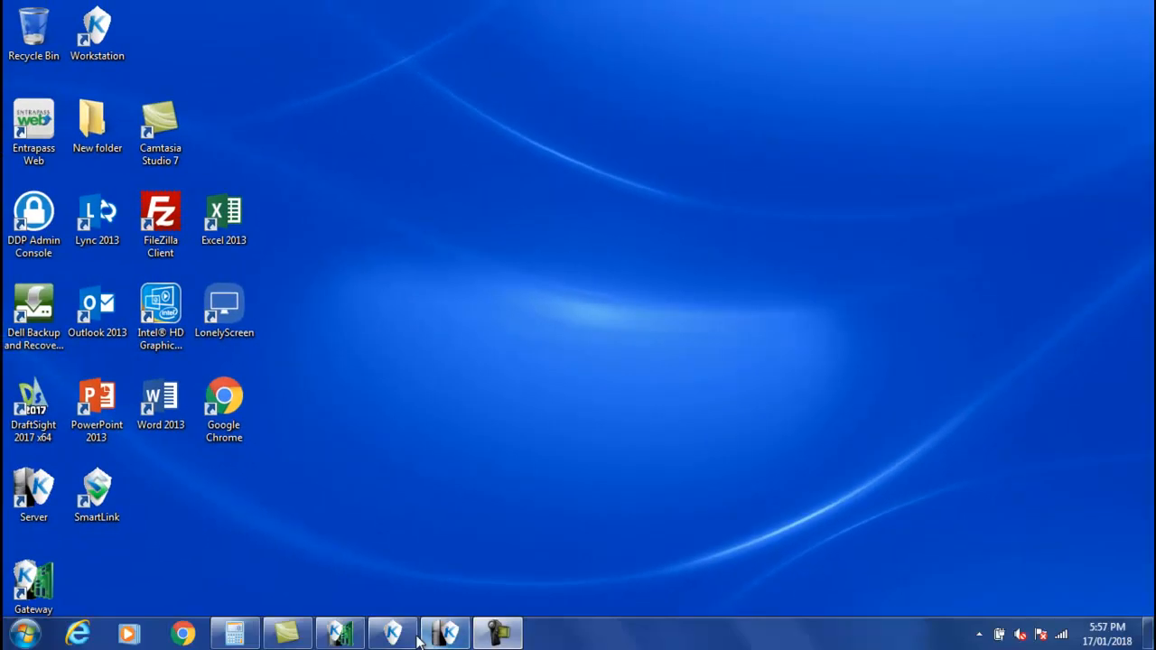
Assign the Test driver file from KT400 to reader 2 of Controller #1
left_click(443, 632)
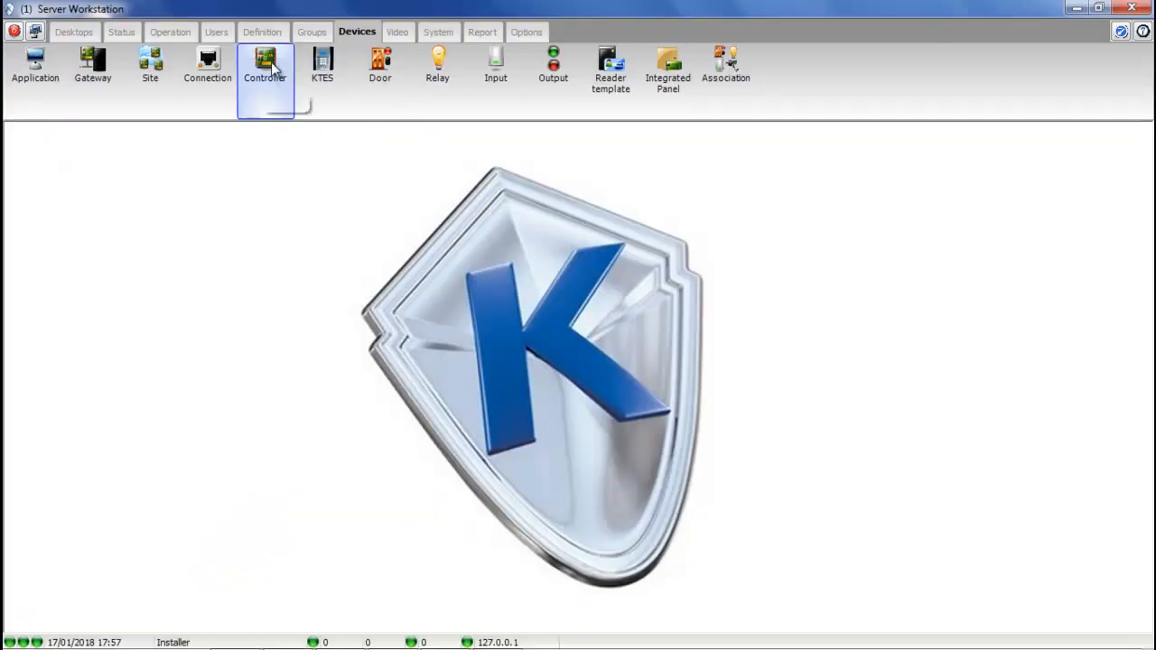
left_click(264, 65)
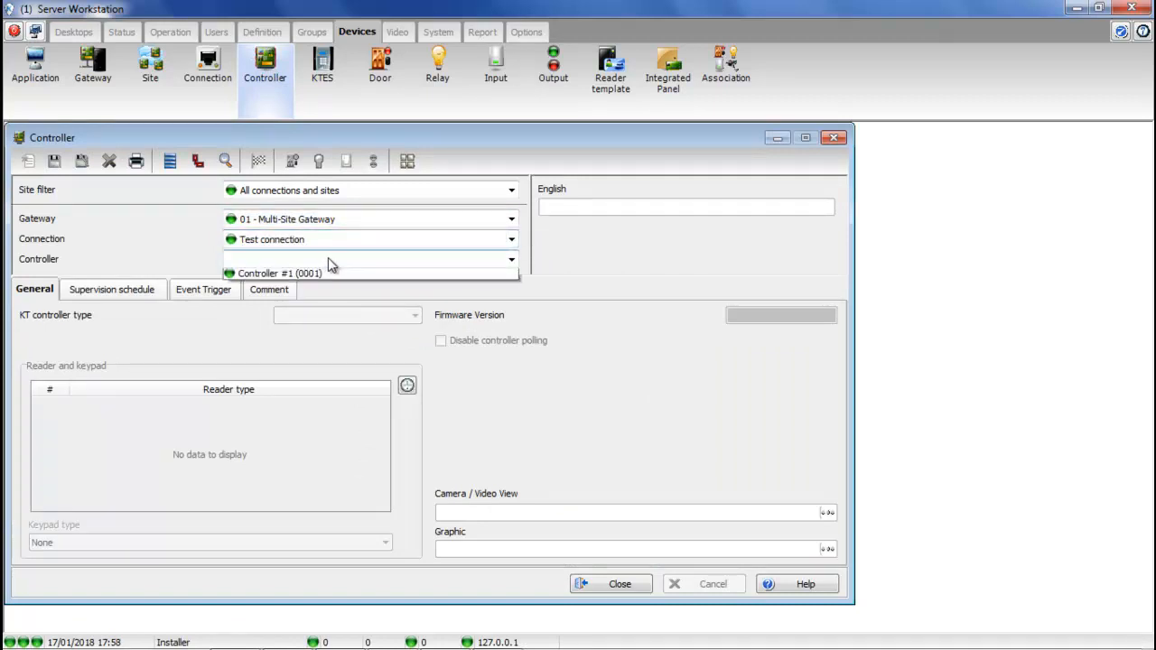
left_click(280, 273)
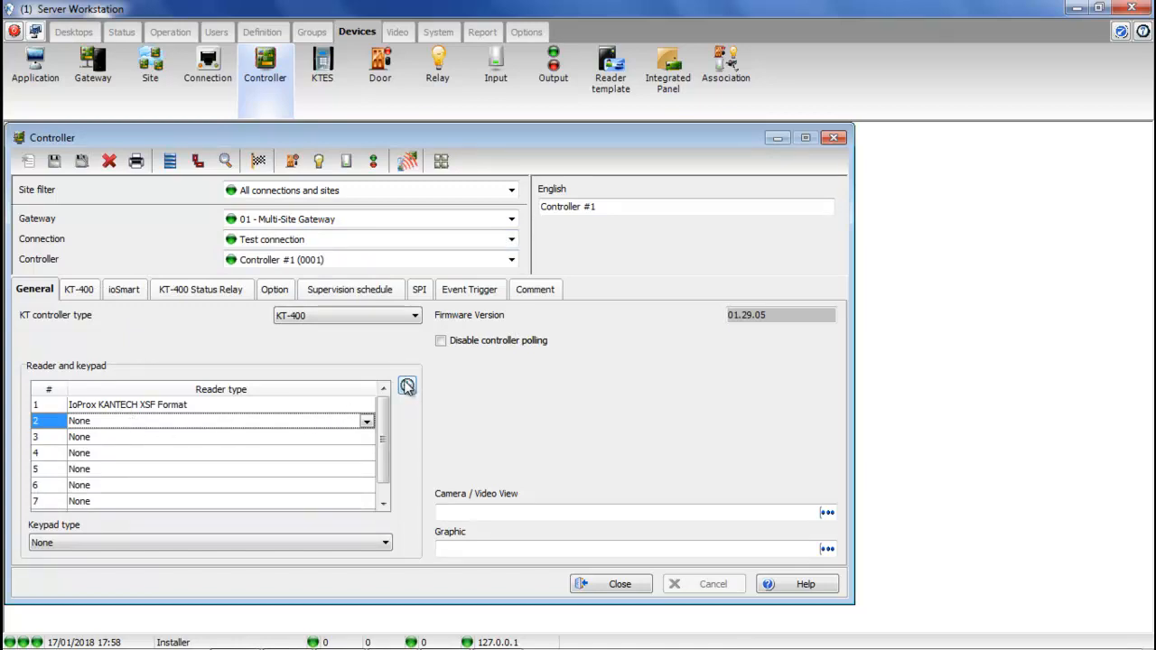
left_click(407, 386)
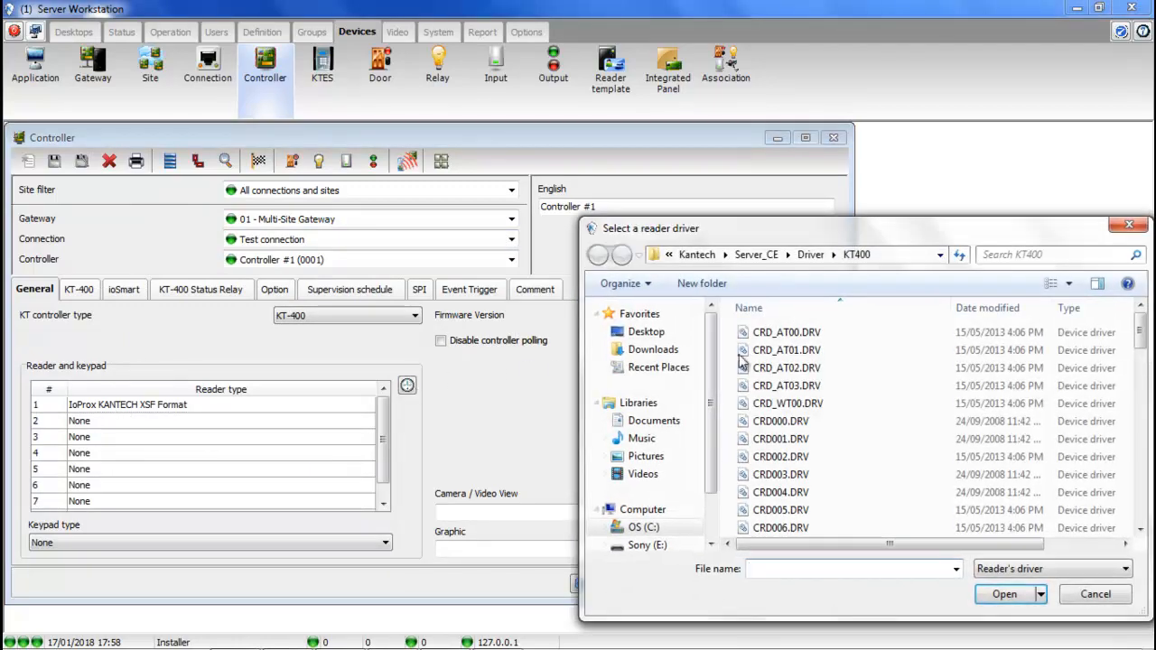
scroll("down", 3)
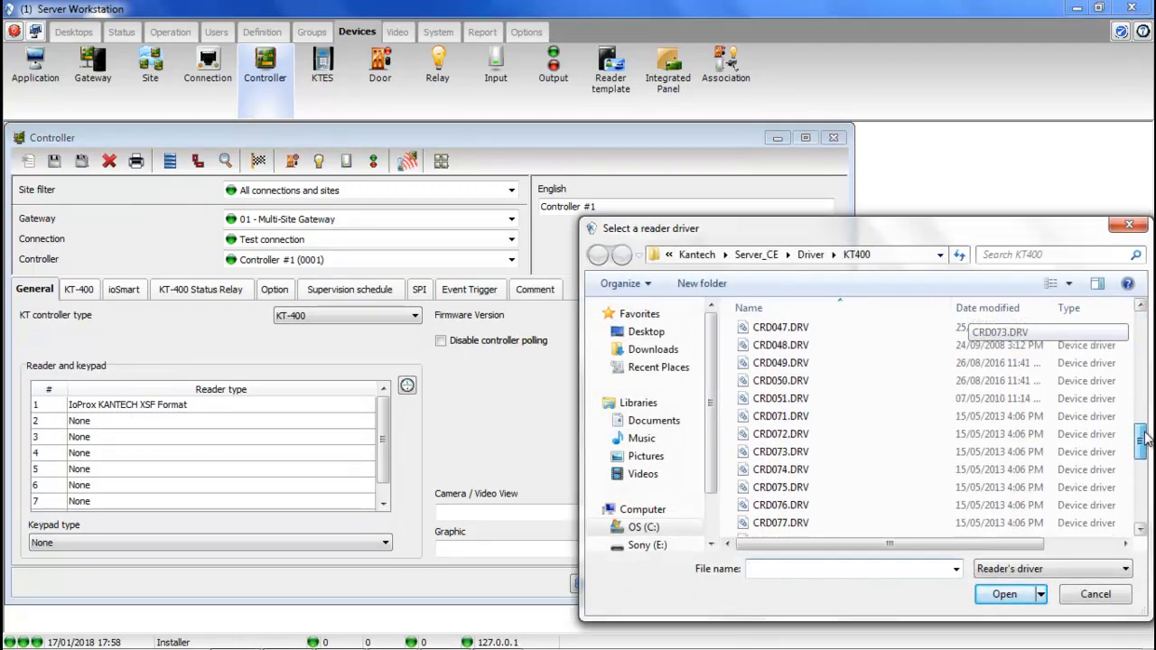
scroll("down", 3)
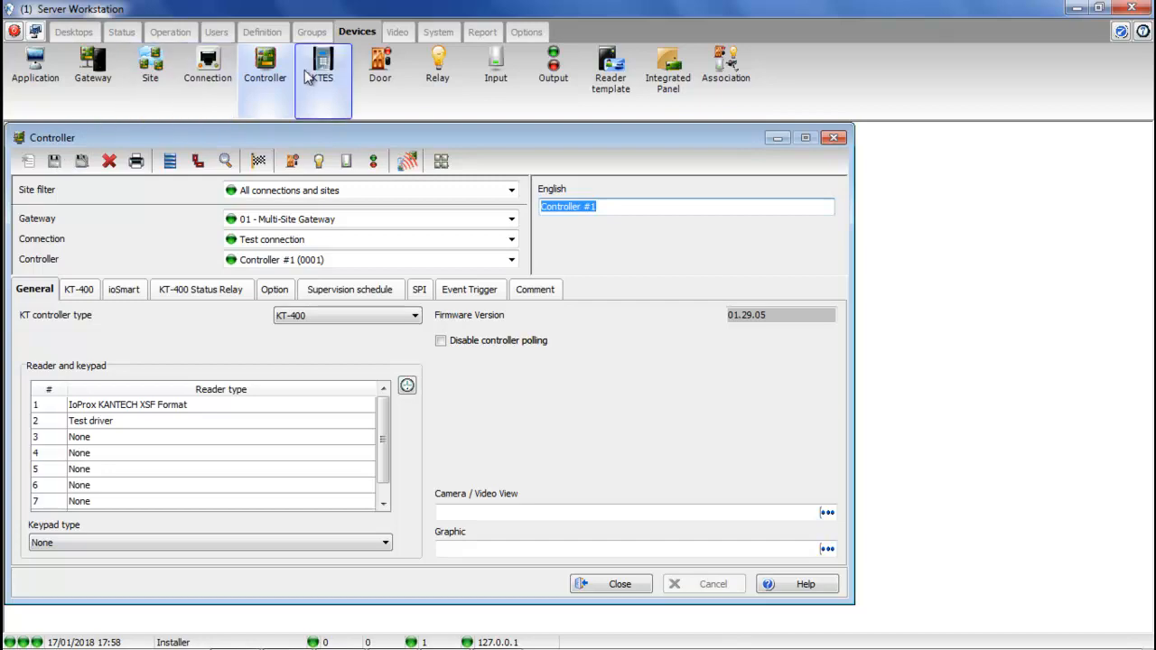
Review the card display format settings unchanged, then switch to Desktop #1
left_click(526, 32)
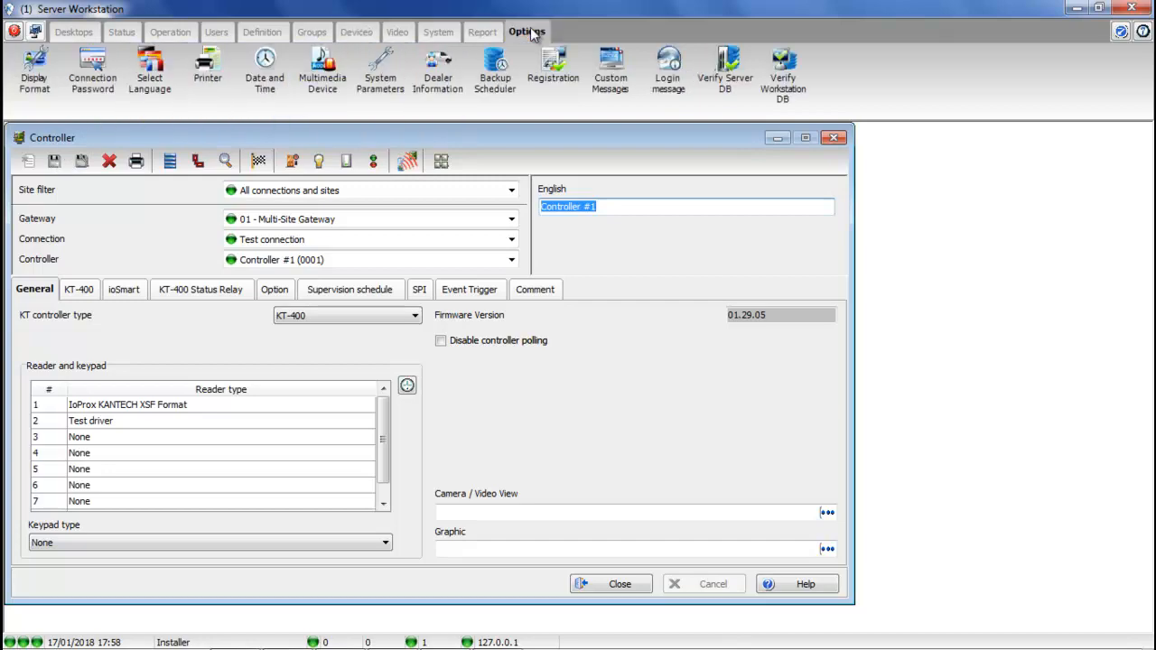
left_click(33, 68)
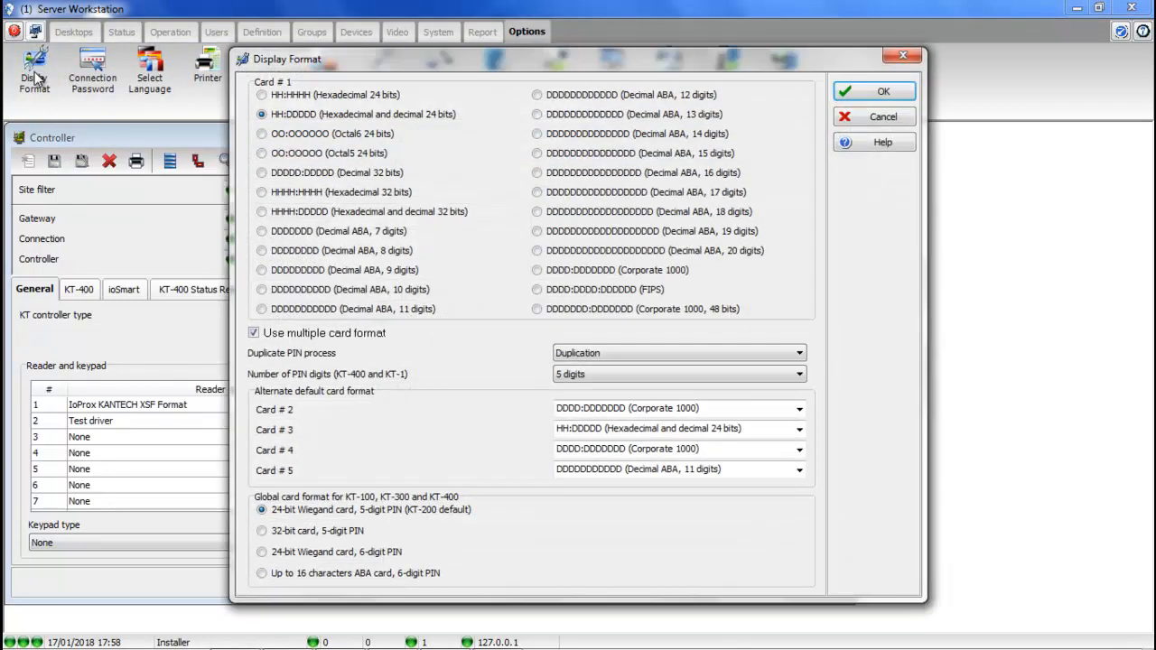
mouse_move(463, 155)
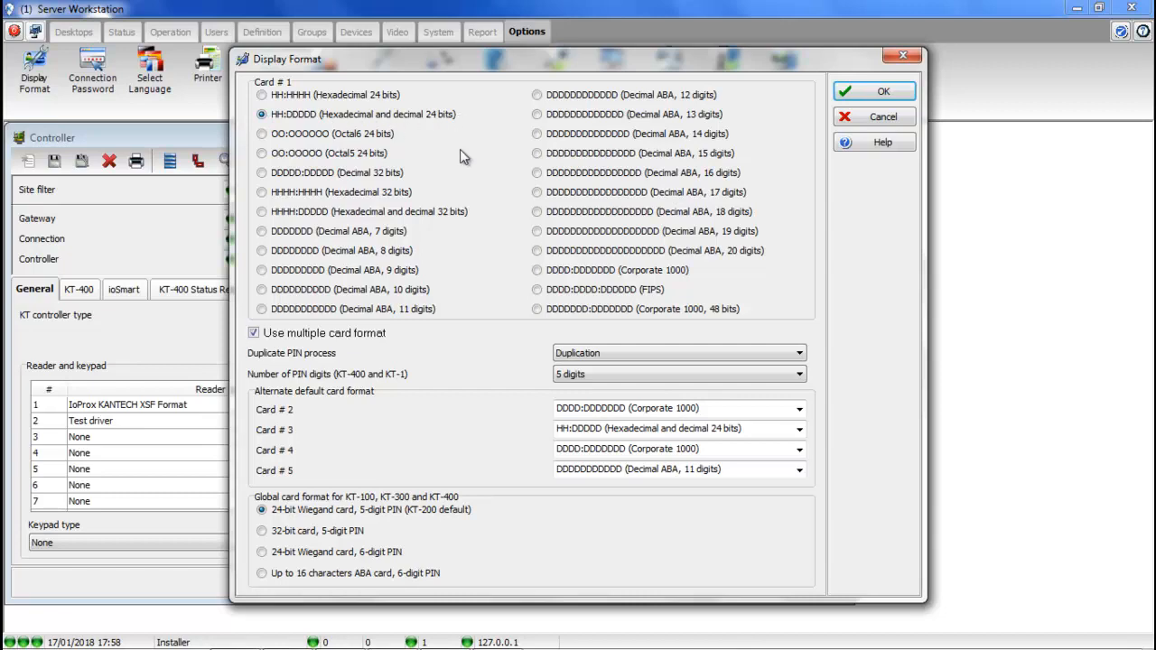
mouse_move(669, 269)
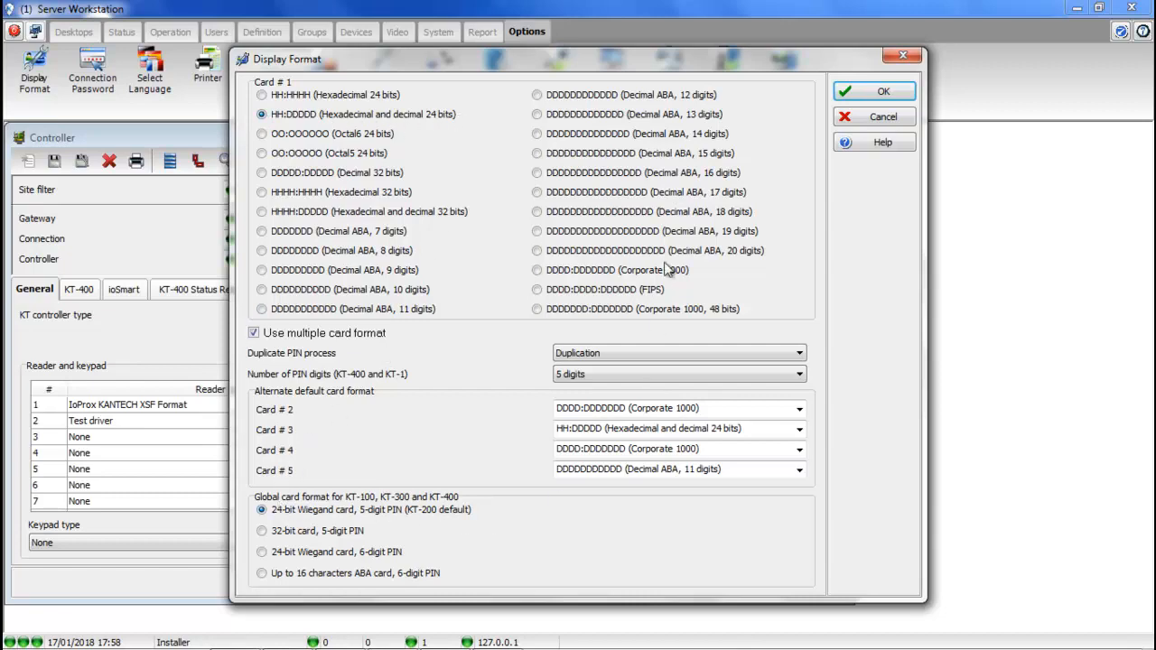
left_click(872, 92)
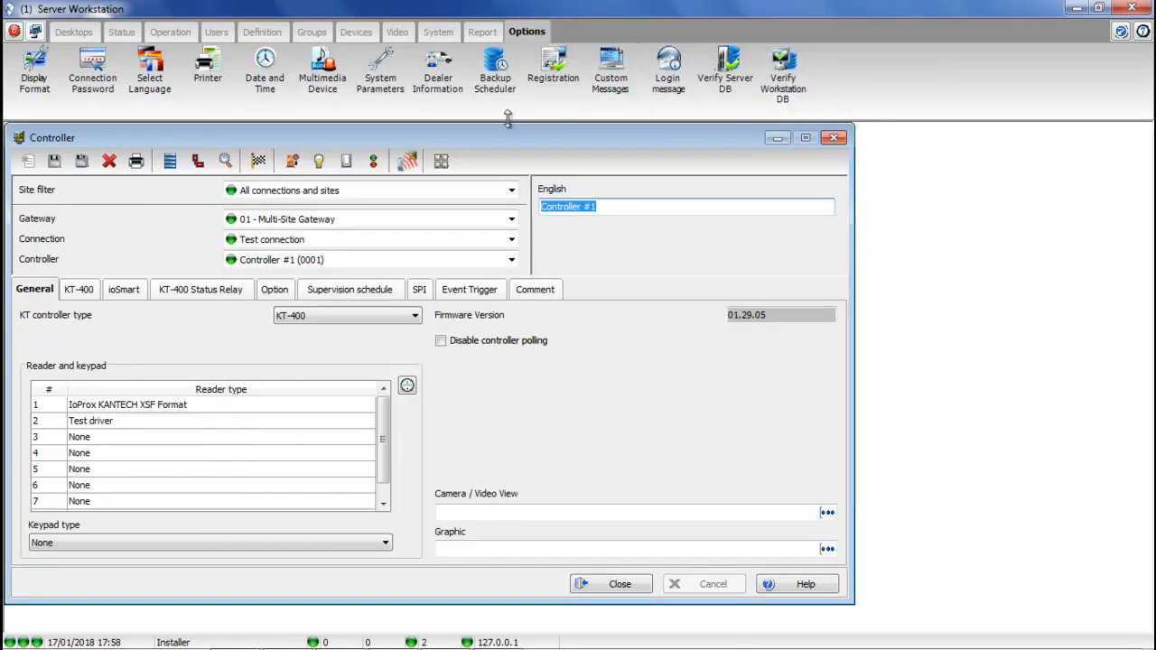
left_click(73, 31)
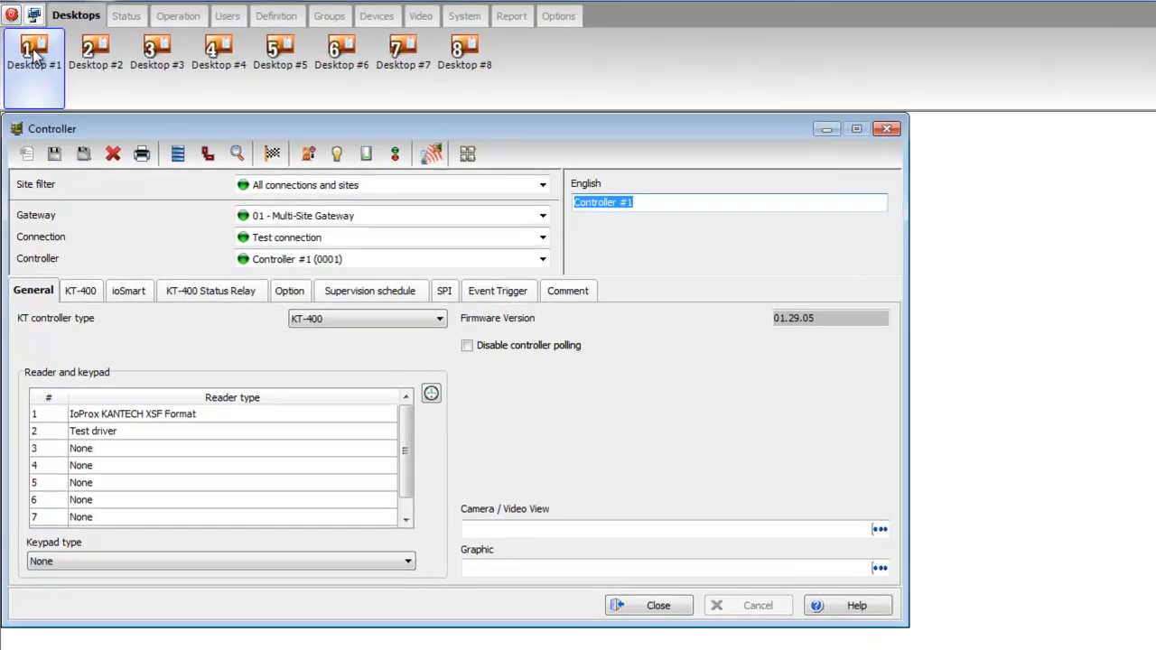